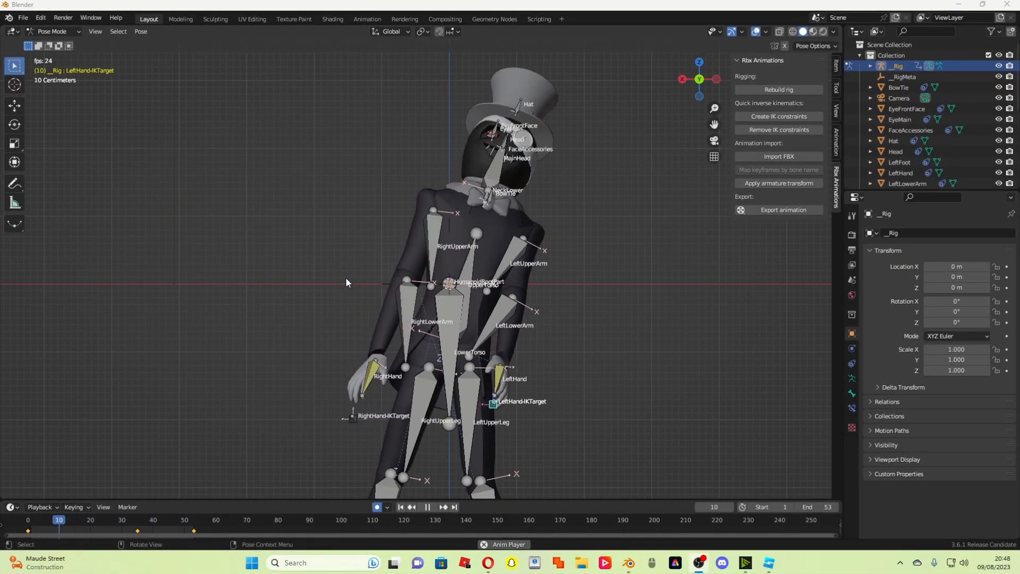
Play the Tio rig's waving arm animation in the timeline and review the motion.
{"action": "left_click", "coordinate": [46, 519]}
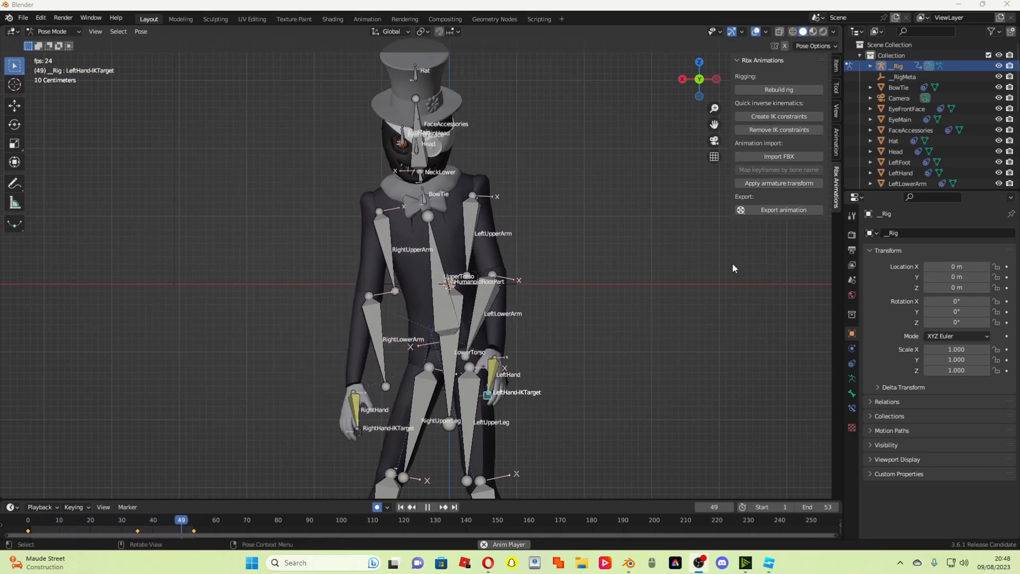
{"action": "left_click", "coordinate": [161, 519]}
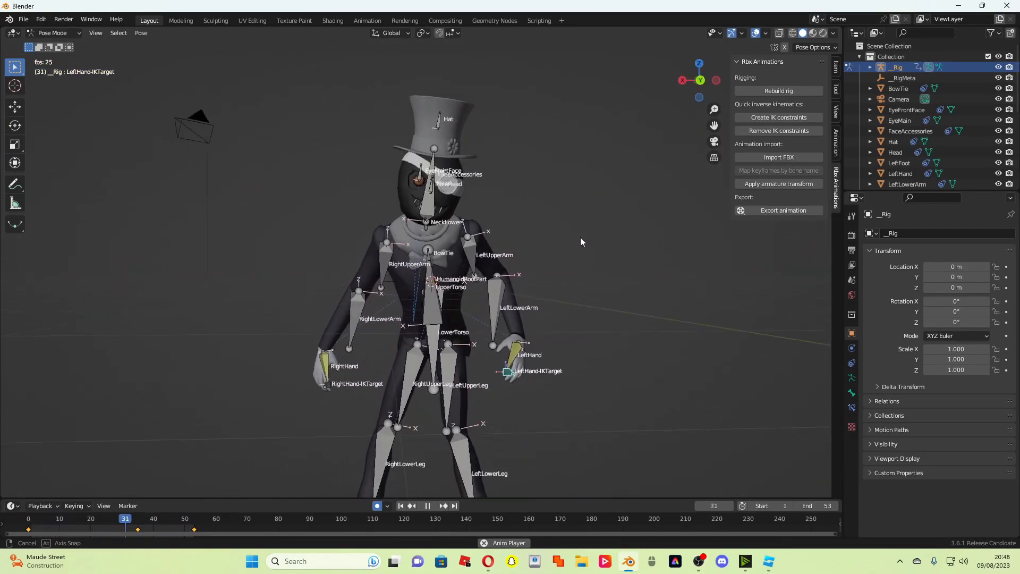
{"action": "left_click", "coordinate": [768, 561]}
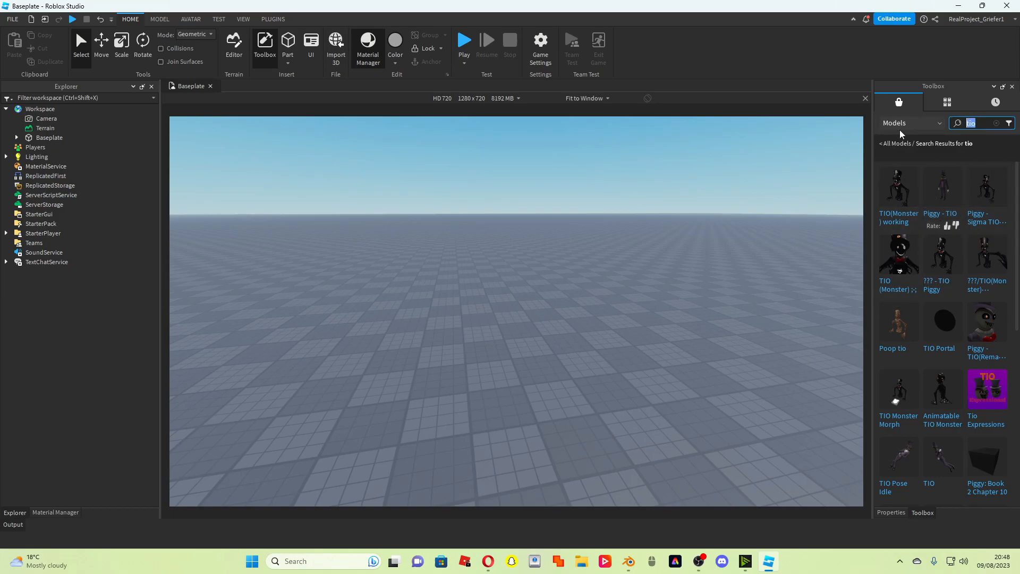
{"action": "mouse_move", "coordinate": [1015, 147]}
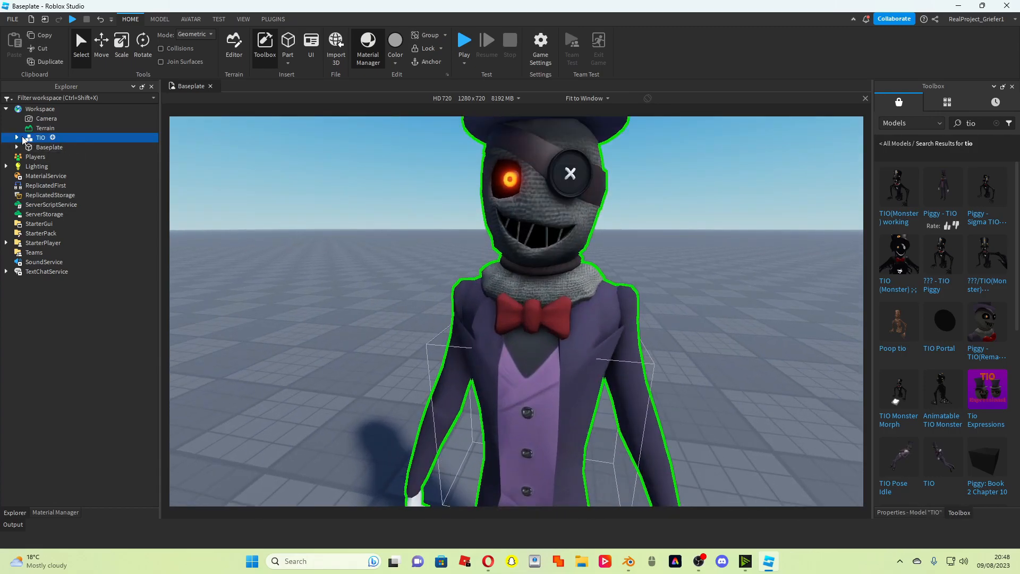
Insert the TIO model and expand TIO and MainHead in the Explorer.
{"action": "left_click", "coordinate": [15, 137]}
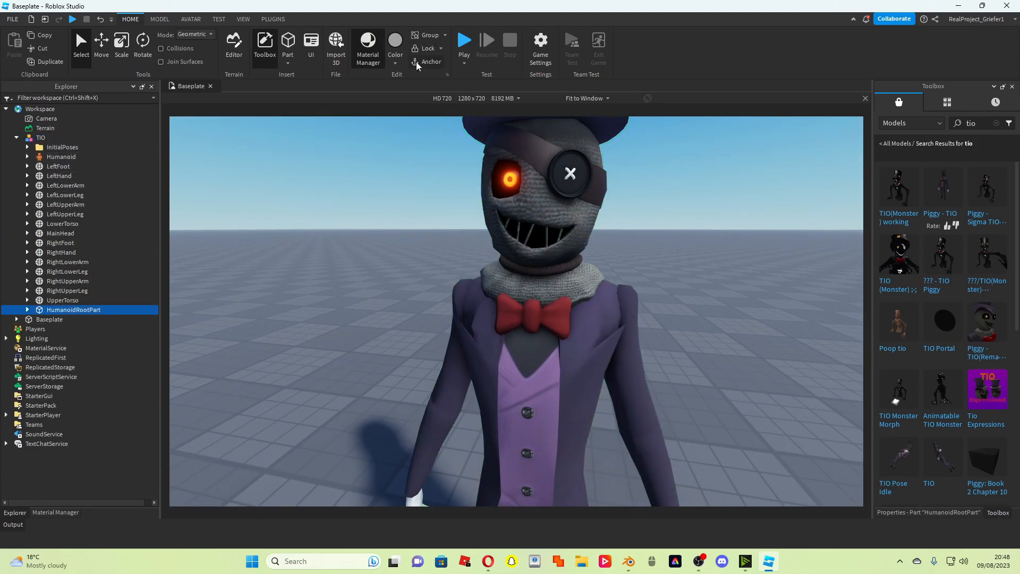
{"action": "left_click", "coordinate": [524, 176]}
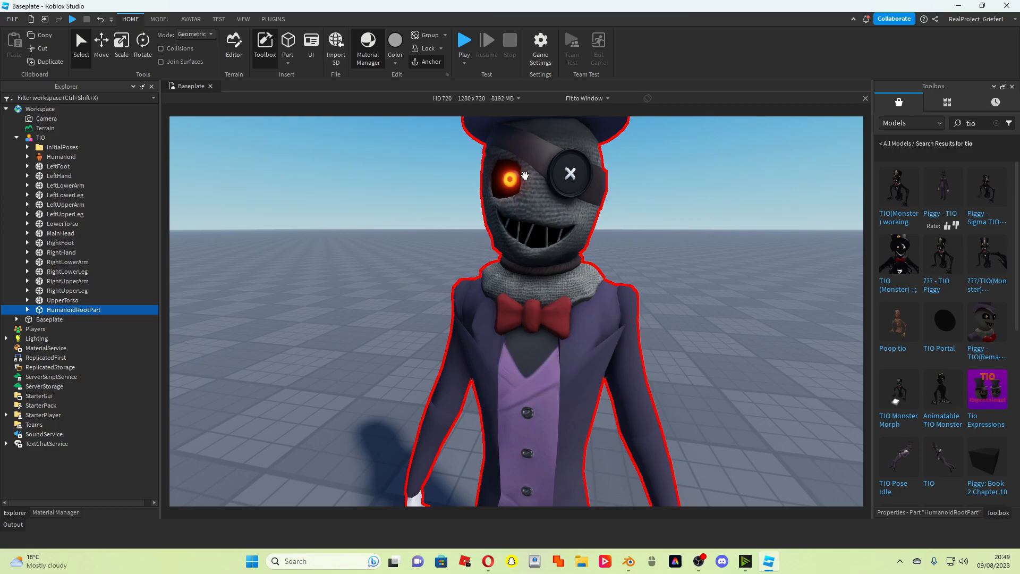
{"action": "left_click", "coordinate": [41, 137]}
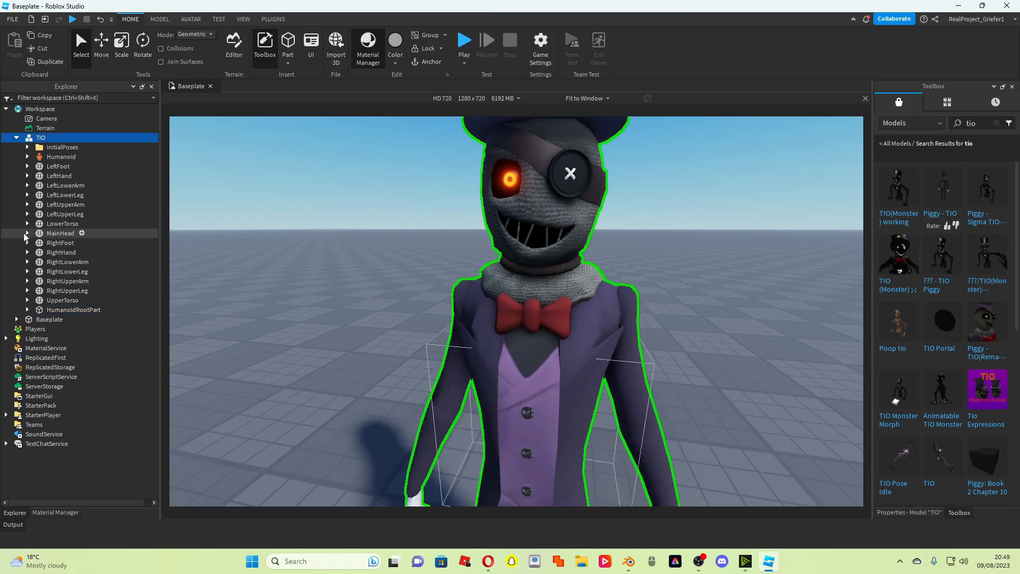
{"action": "left_click", "coordinate": [28, 233]}
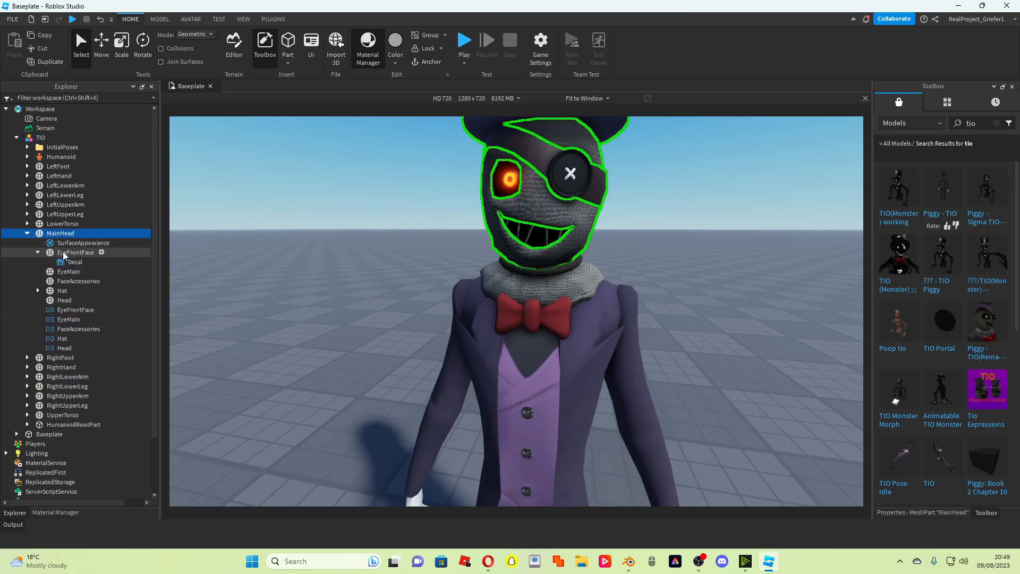
{"action": "left_click", "coordinate": [40, 137]}
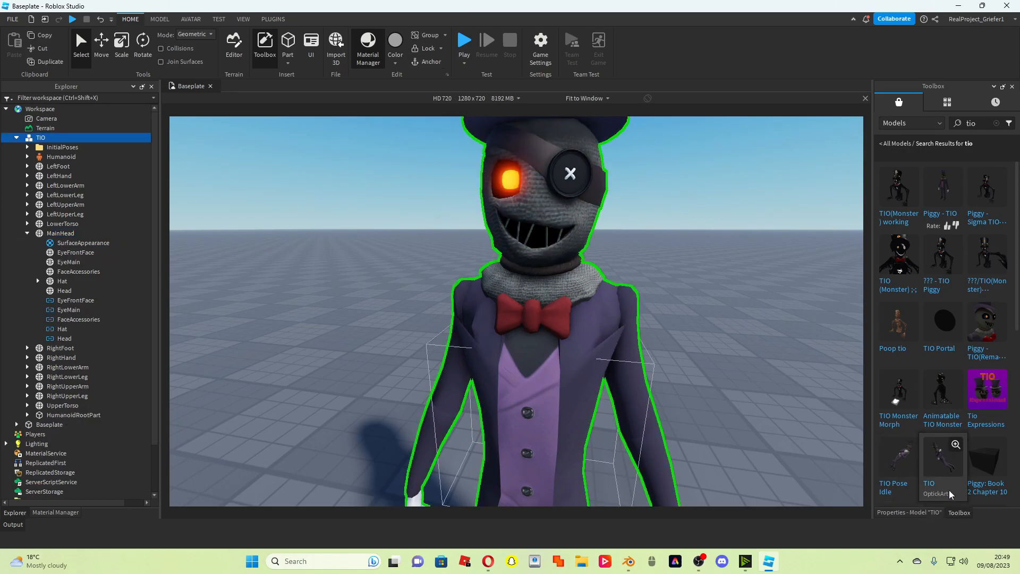
Position TIO at origin 0,0,0 and bring up the installed plugins.
{"action": "left_click", "coordinate": [909, 513]}
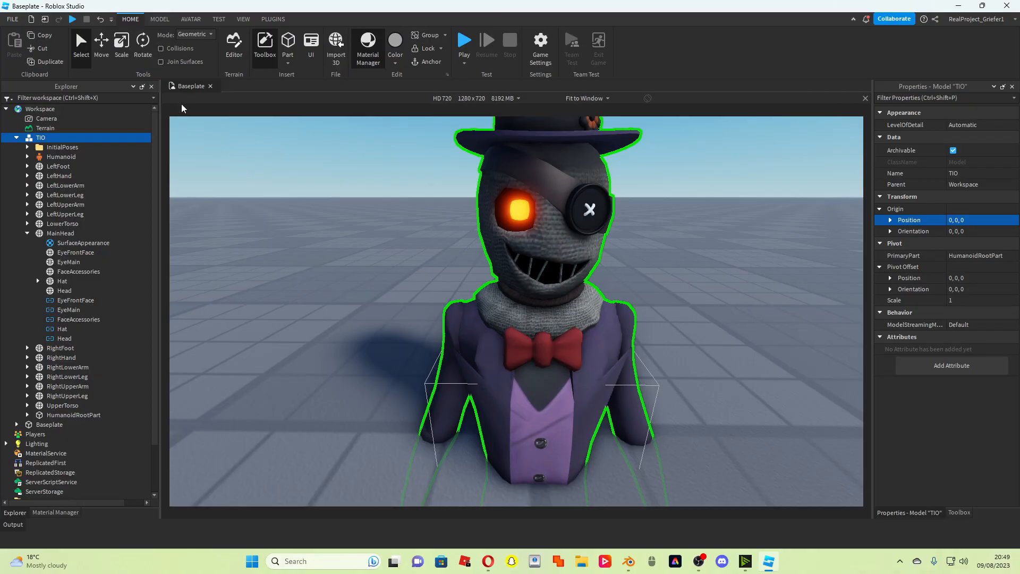
{"action": "mouse_move", "coordinate": [273, 18]}
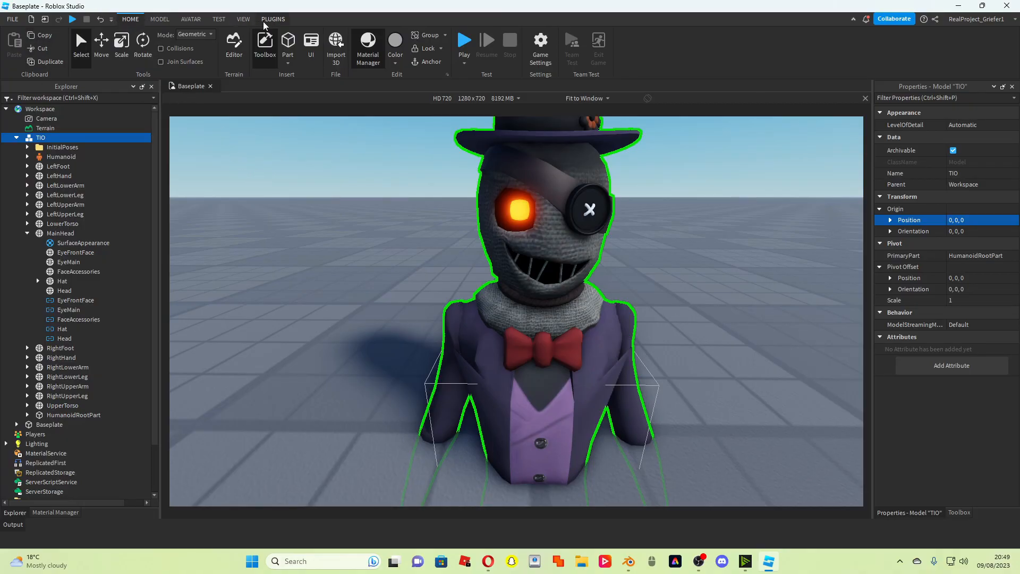
{"action": "left_click", "coordinate": [272, 19]}
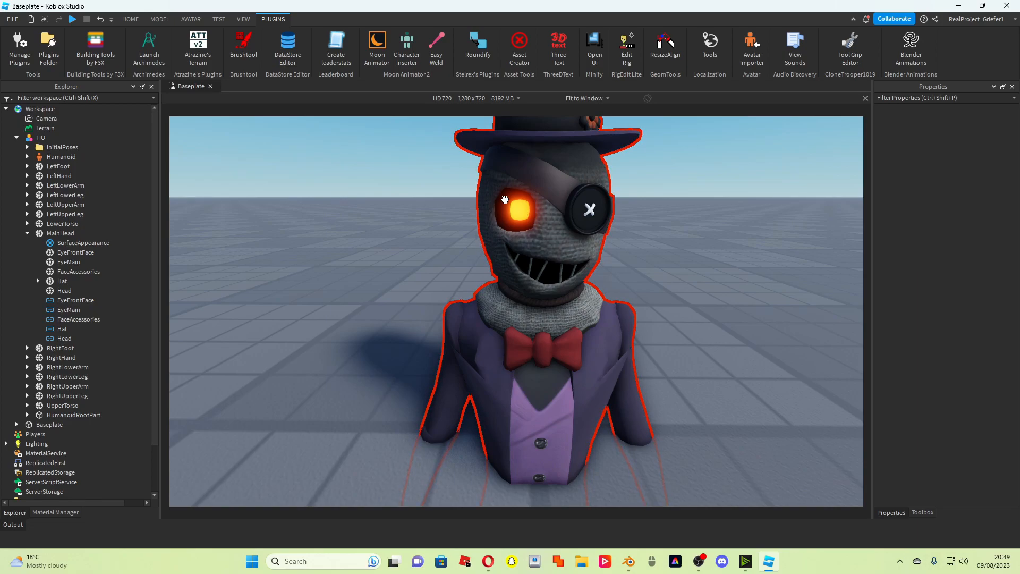
{"action": "mouse_move", "coordinate": [517, 209]}
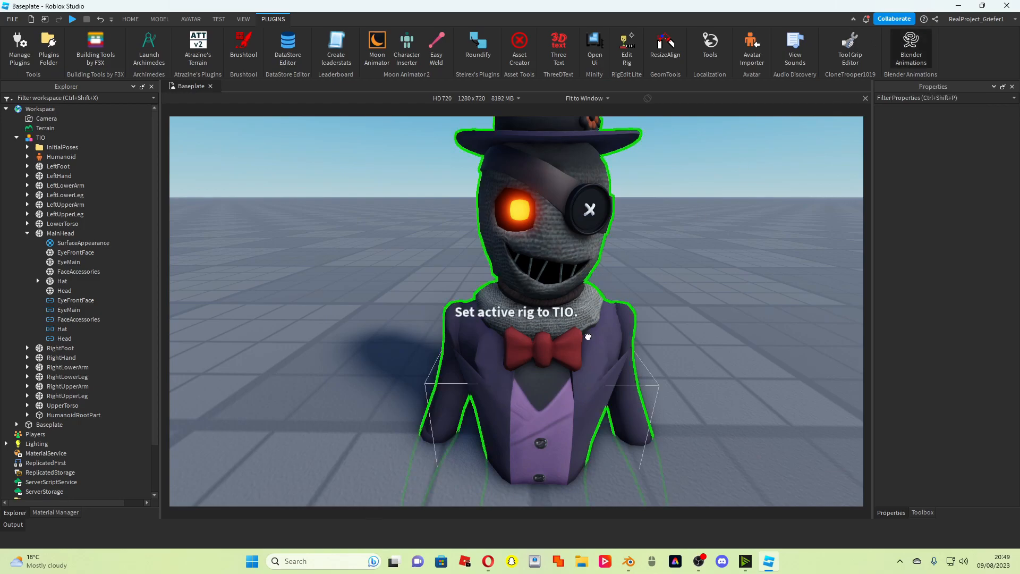
Export the TIO rig from the Blender Animations plugin as file 'tio'.
{"action": "left_click", "coordinate": [910, 49]}
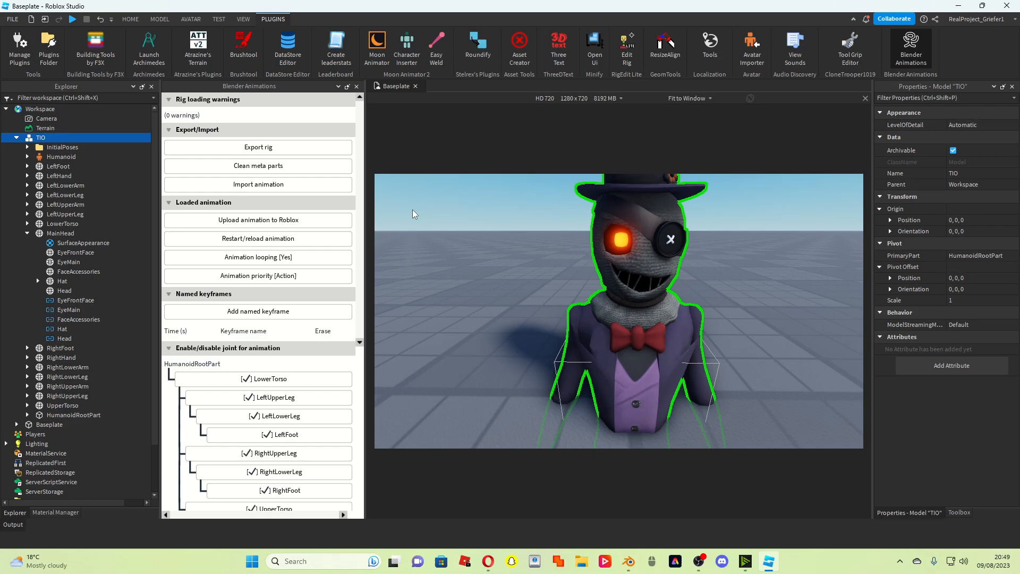
{"action": "mouse_move", "coordinate": [554, 255]}
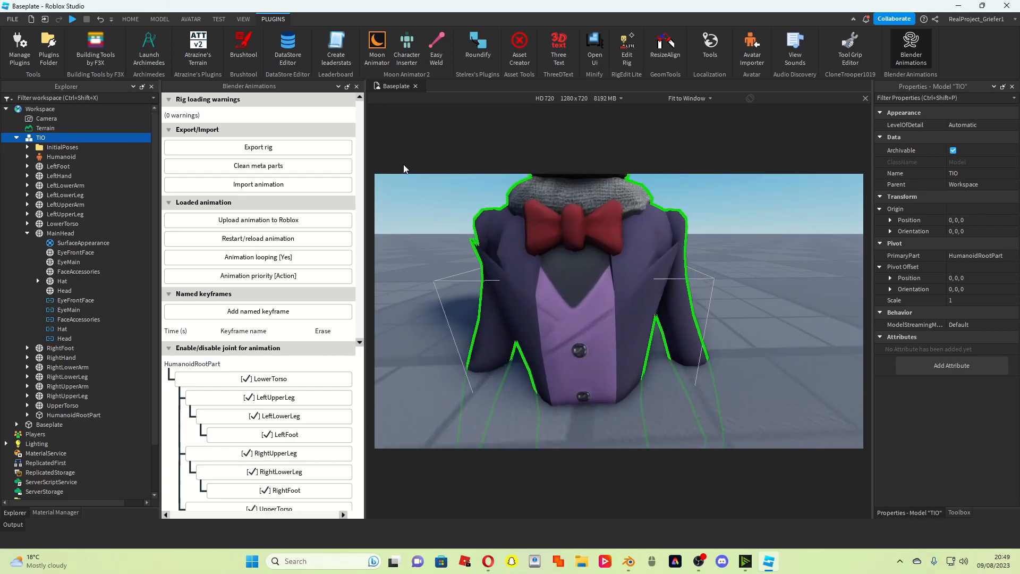
{"action": "left_click", "coordinate": [258, 146]}
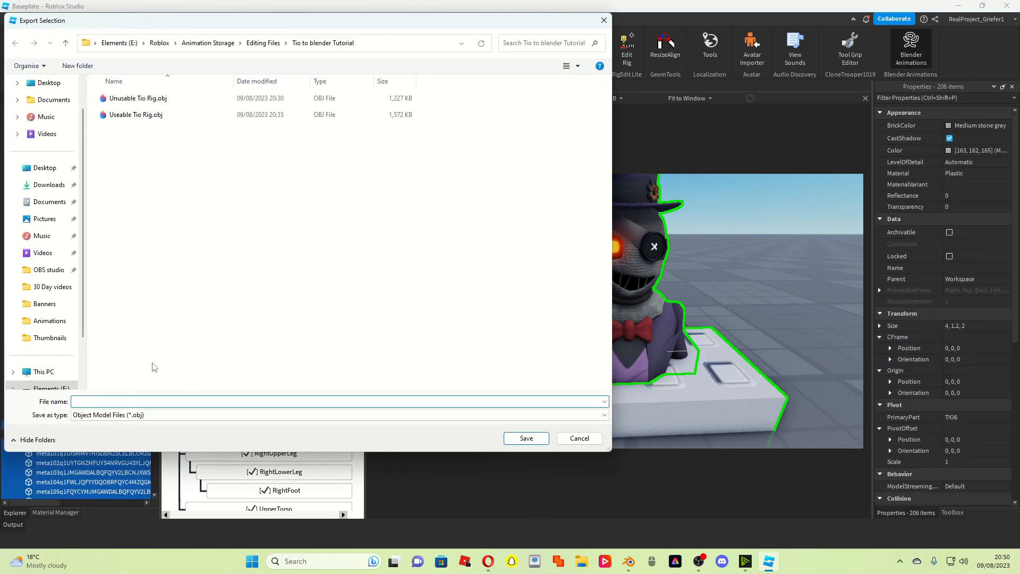
{"action": "type", "text": "tio"}
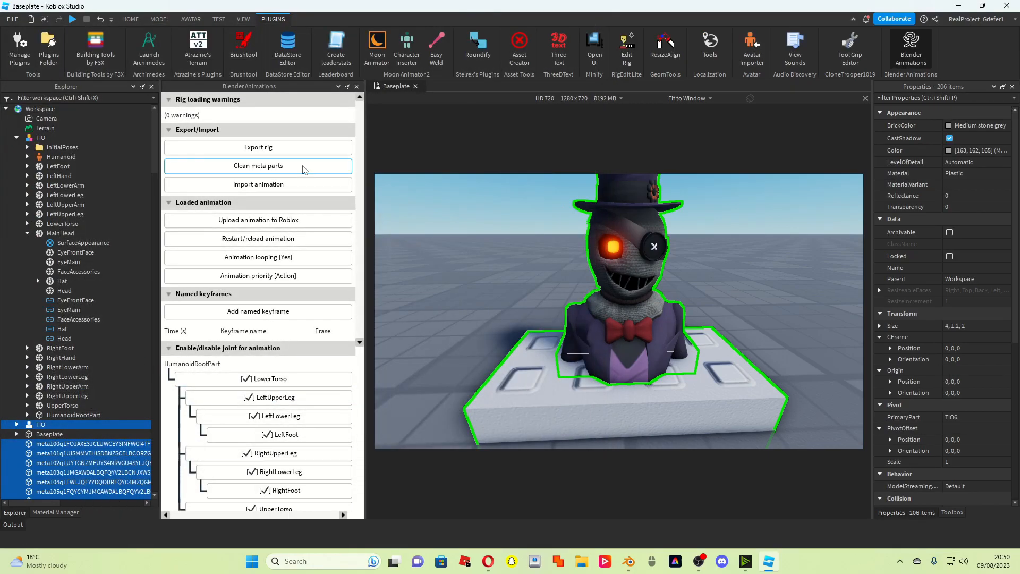
Clean the leftover meta parts, close the plugin panel, and launch Microsoft Store.
{"action": "left_click", "coordinate": [258, 166]}
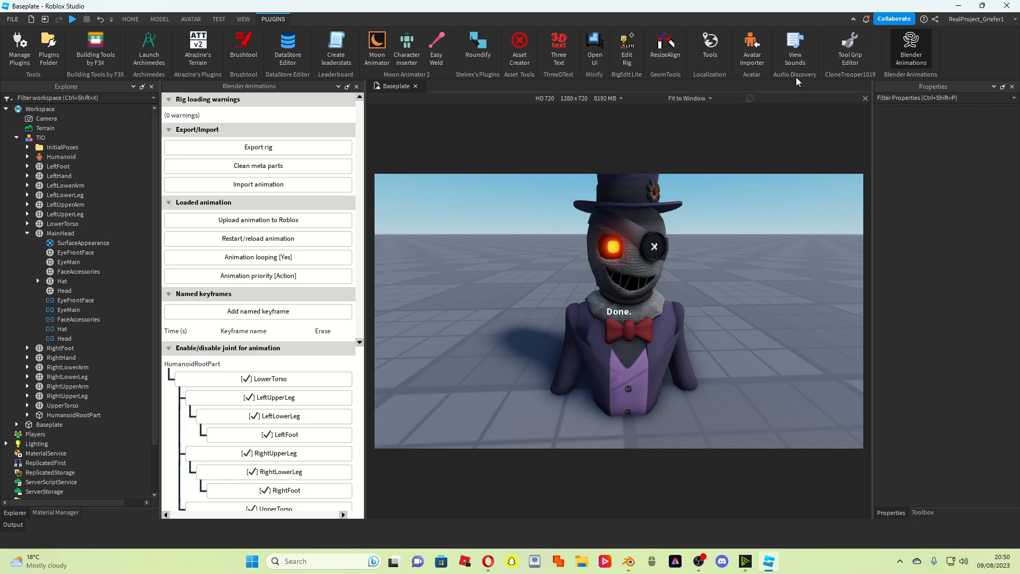
{"action": "left_click", "coordinate": [356, 86]}
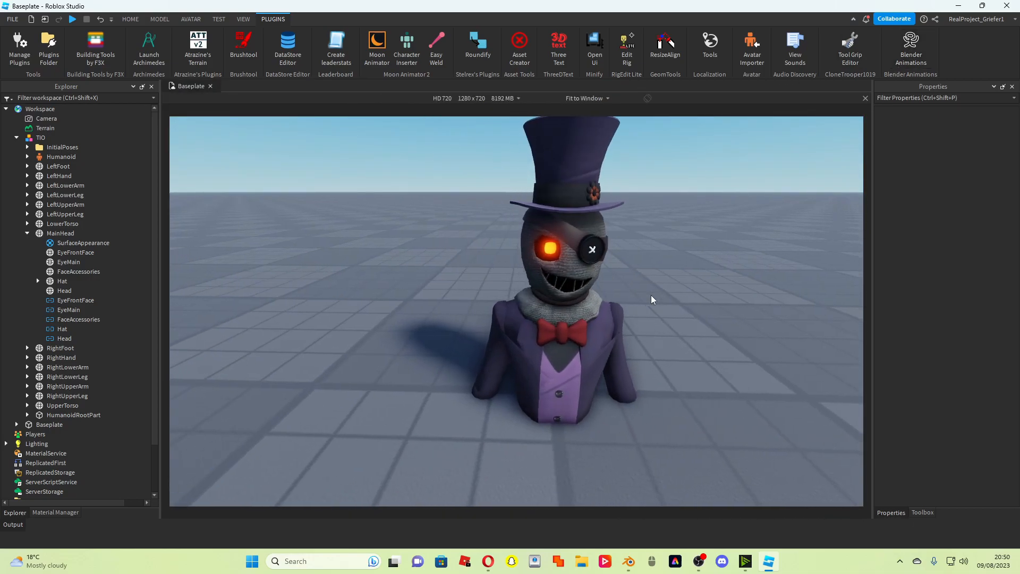
{"action": "left_click", "coordinate": [441, 561]}
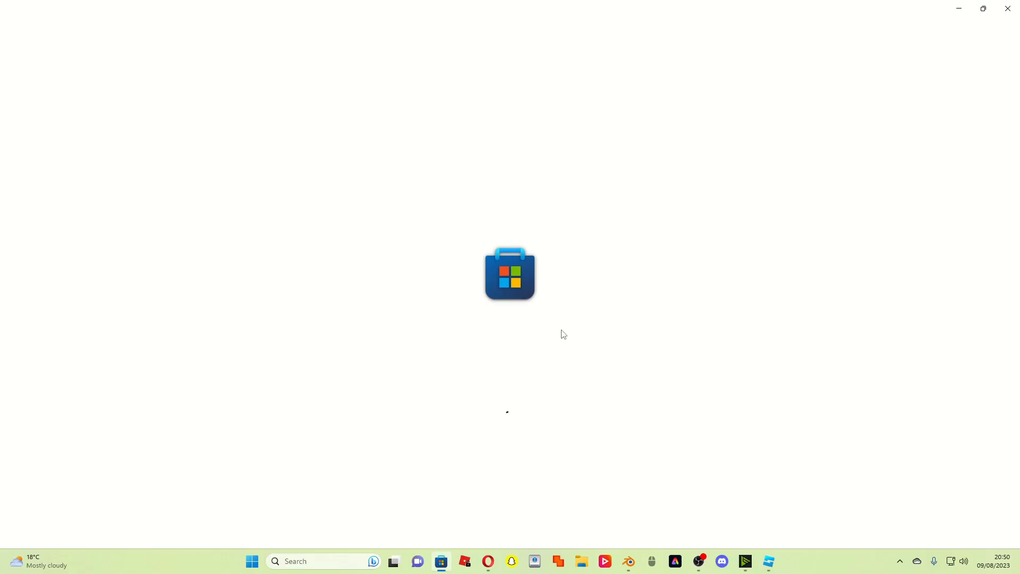
{"action": "mouse_move", "coordinate": [559, 337]}
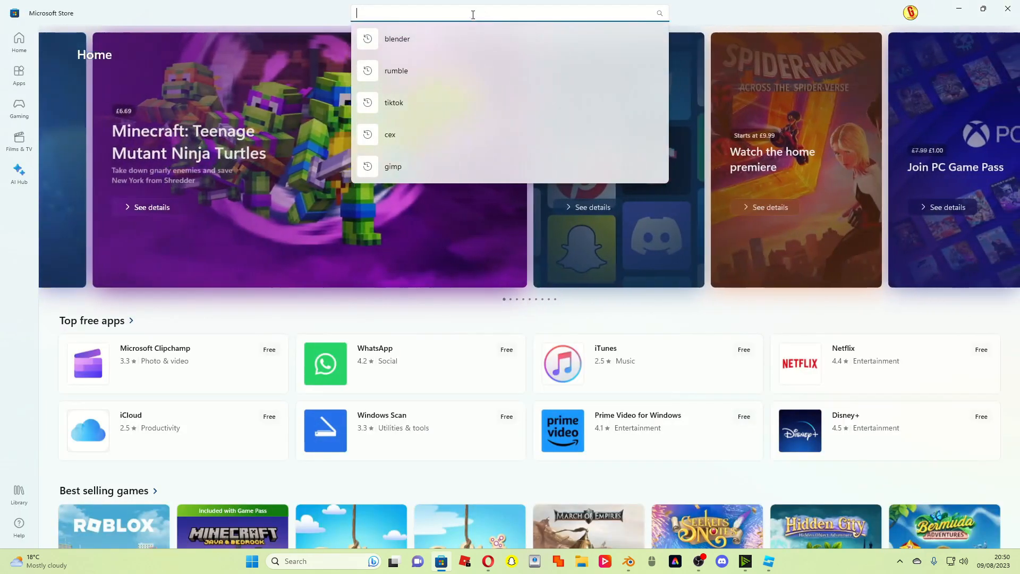
Search the Microsoft Store for 'blender' and open the Blender result.
{"action": "left_click", "coordinate": [397, 38]}
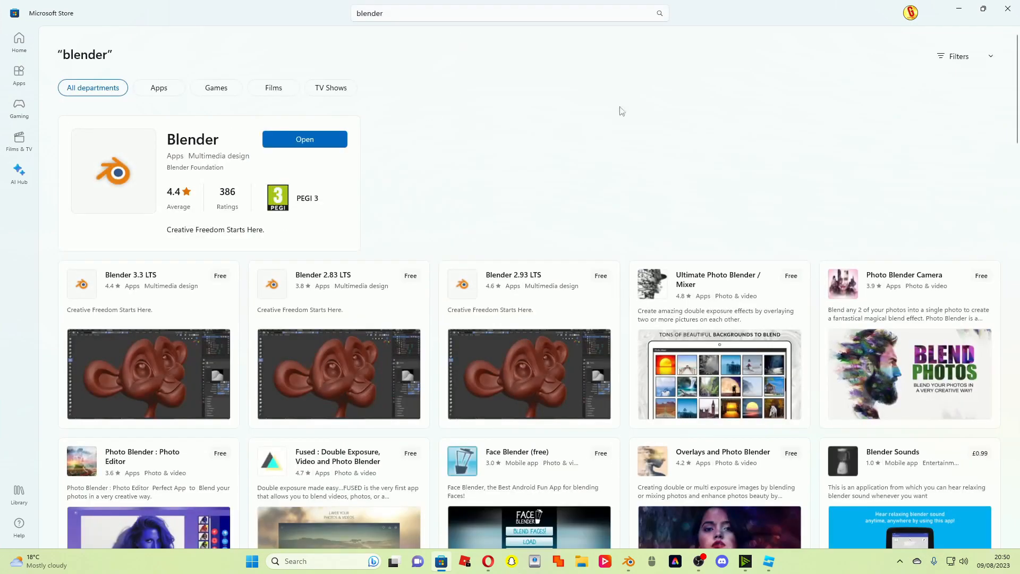
{"action": "mouse_move", "coordinate": [304, 139]}
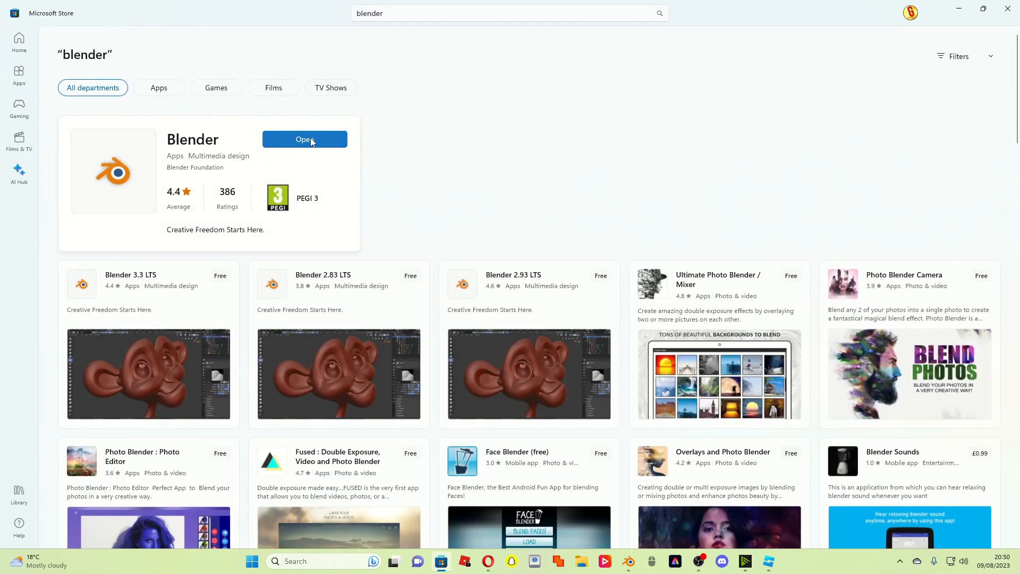
{"action": "mouse_move", "coordinate": [302, 157]}
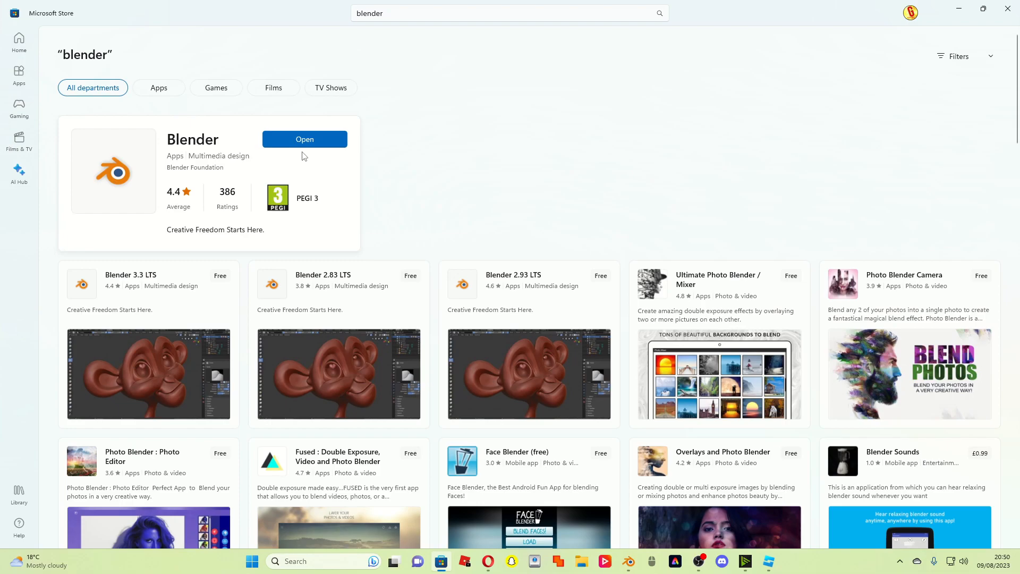
{"action": "left_click", "coordinate": [304, 139]}
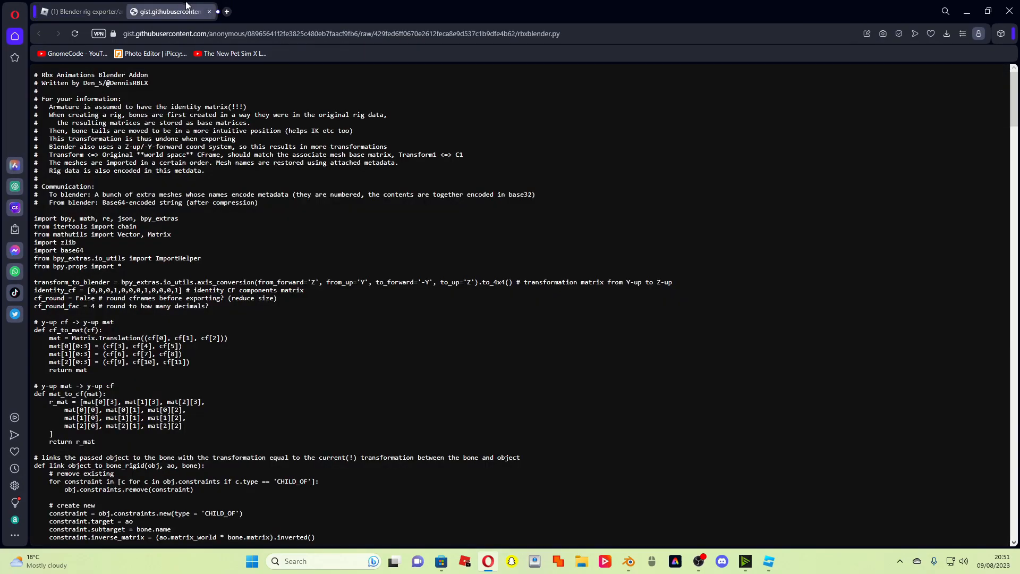
{"action": "mouse_move", "coordinate": [618, 168]}
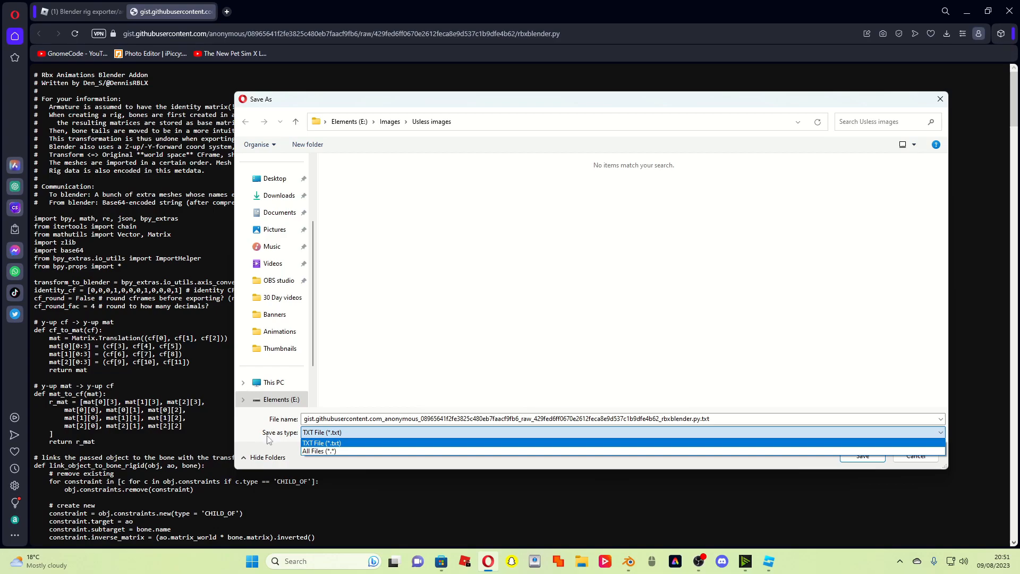
{"action": "mouse_move", "coordinate": [309, 439]}
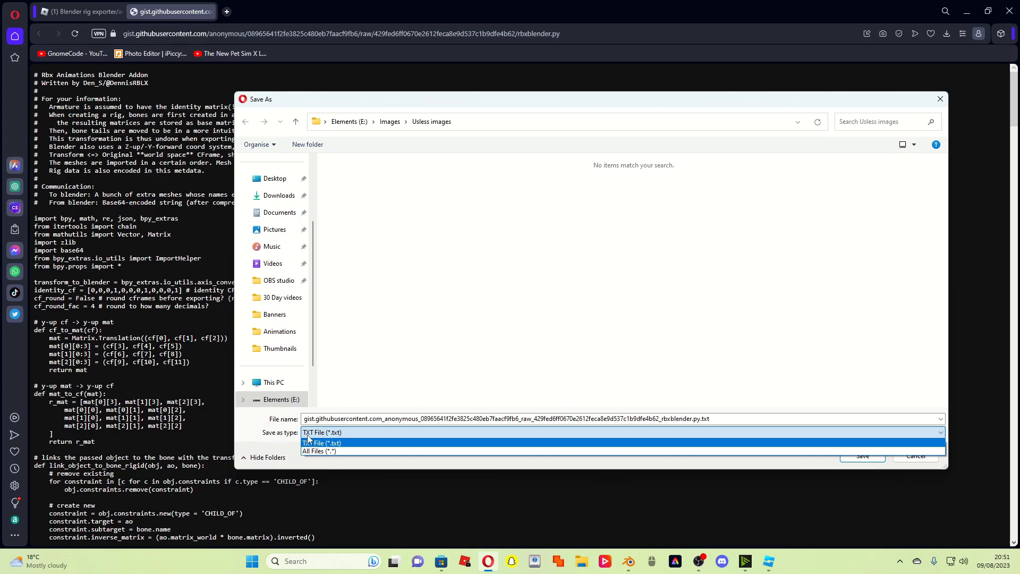
{"action": "mouse_move", "coordinate": [319, 452]}
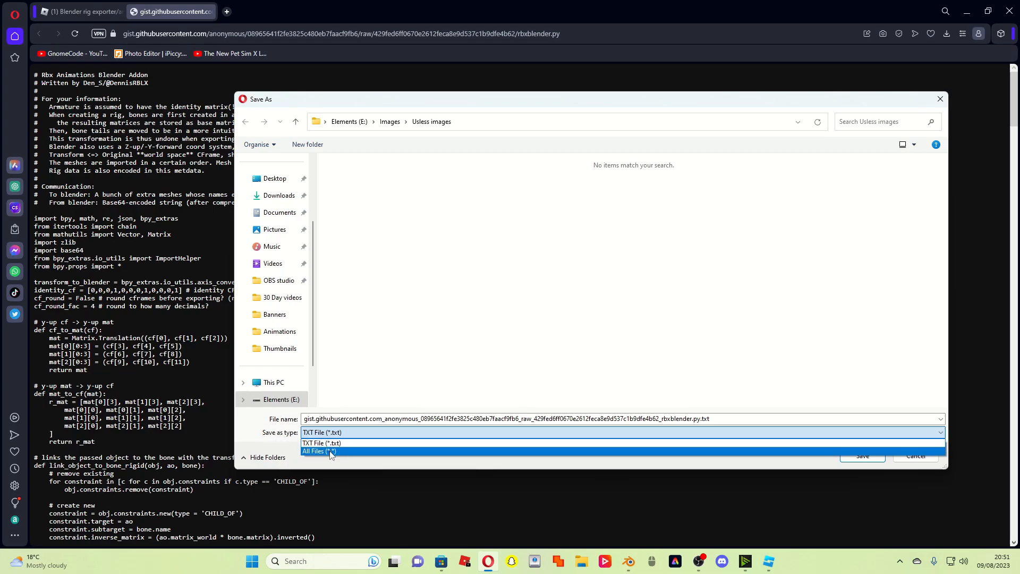
Save the Rbx Animations script as All Files type with a .py extension.
{"action": "left_click", "coordinate": [319, 451]}
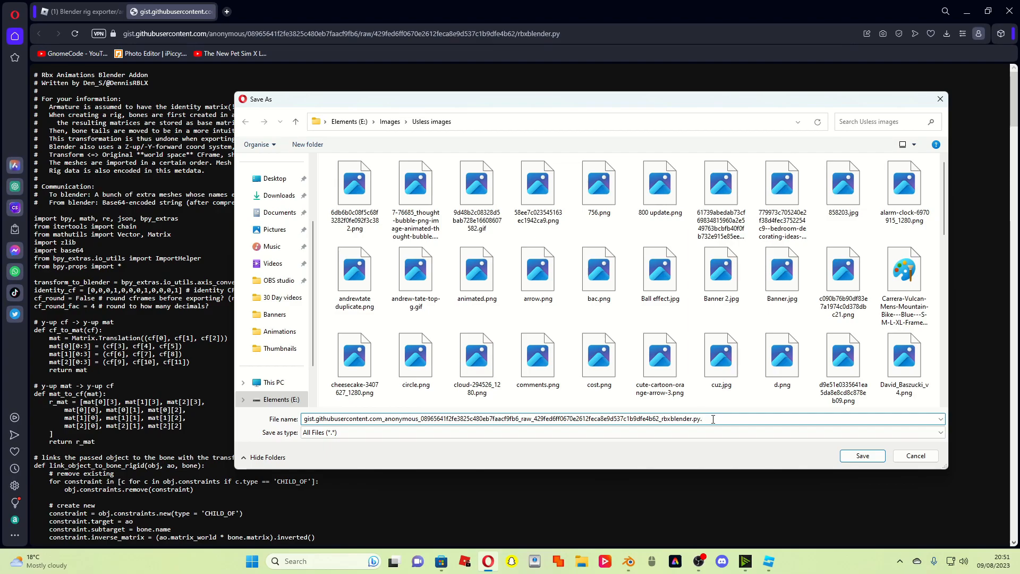
{"action": "type", "text": ".py"}
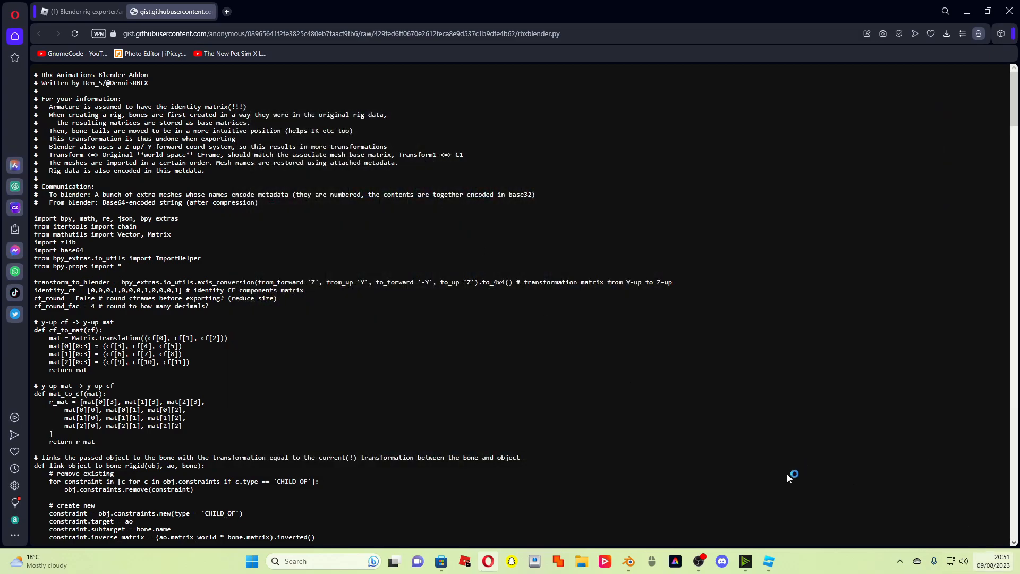
Install rbxblender.py in Blender preferences and enable the Rbx Animations add-on.
{"action": "left_click", "coordinate": [627, 561]}
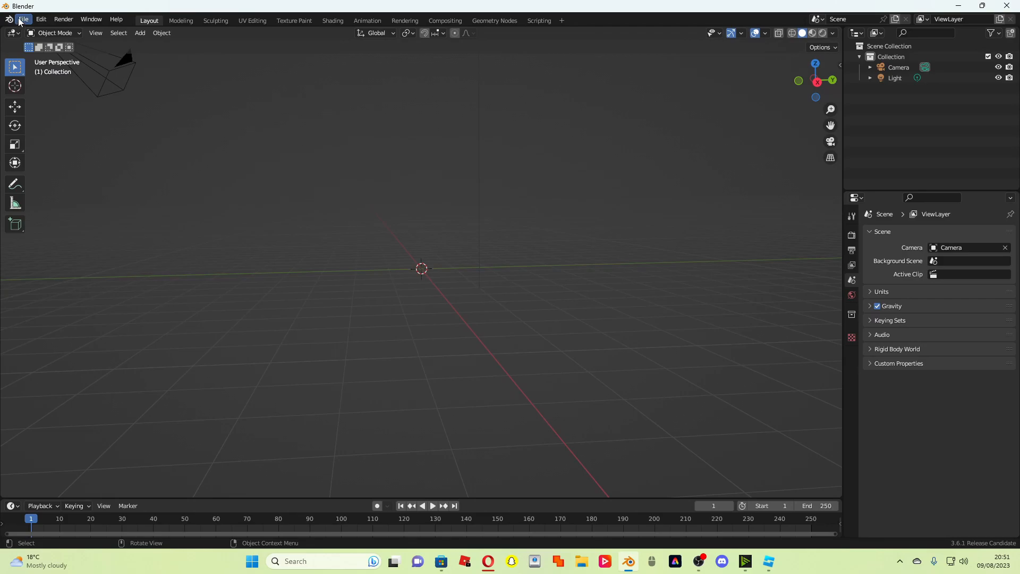
{"action": "mouse_move", "coordinate": [45, 5]}
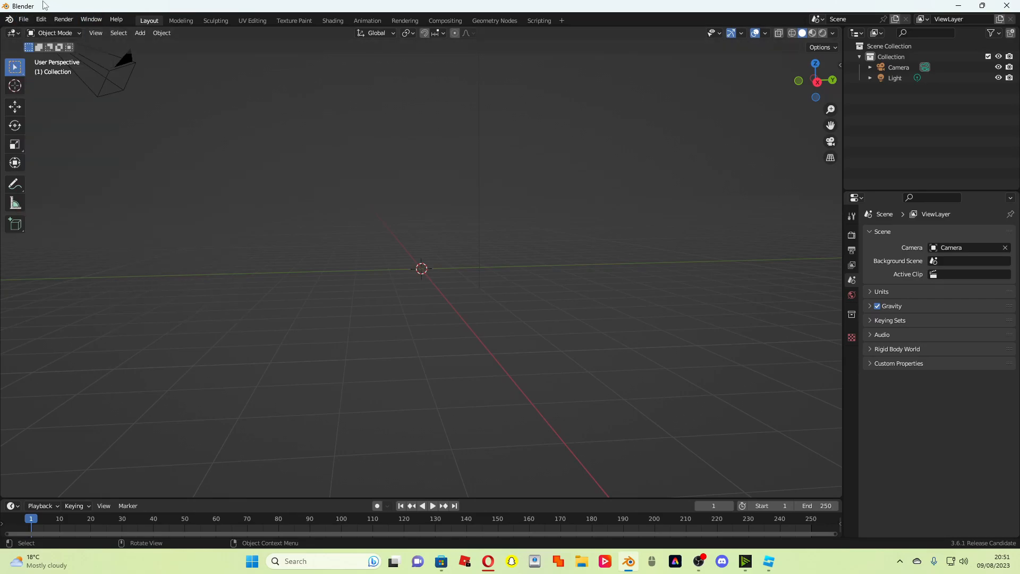
{"action": "left_click", "coordinate": [40, 19]}
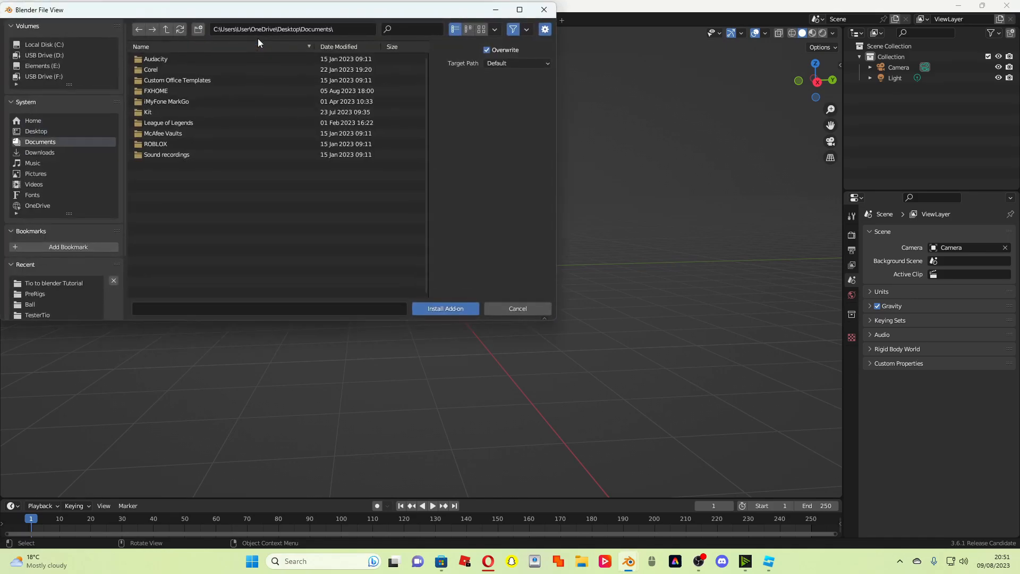
{"action": "mouse_move", "coordinate": [538, 16]}
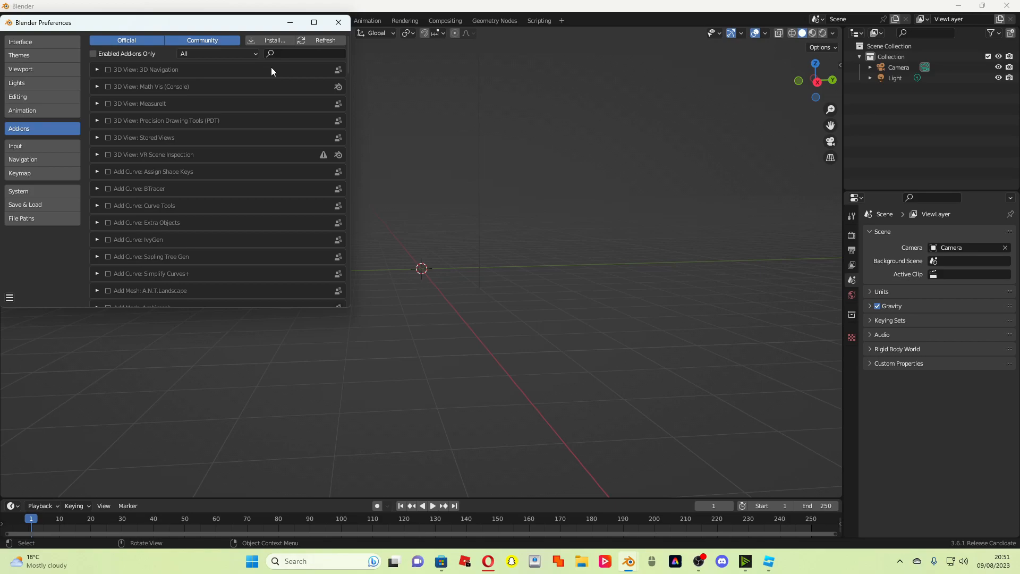
{"action": "mouse_move", "coordinate": [276, 57]}
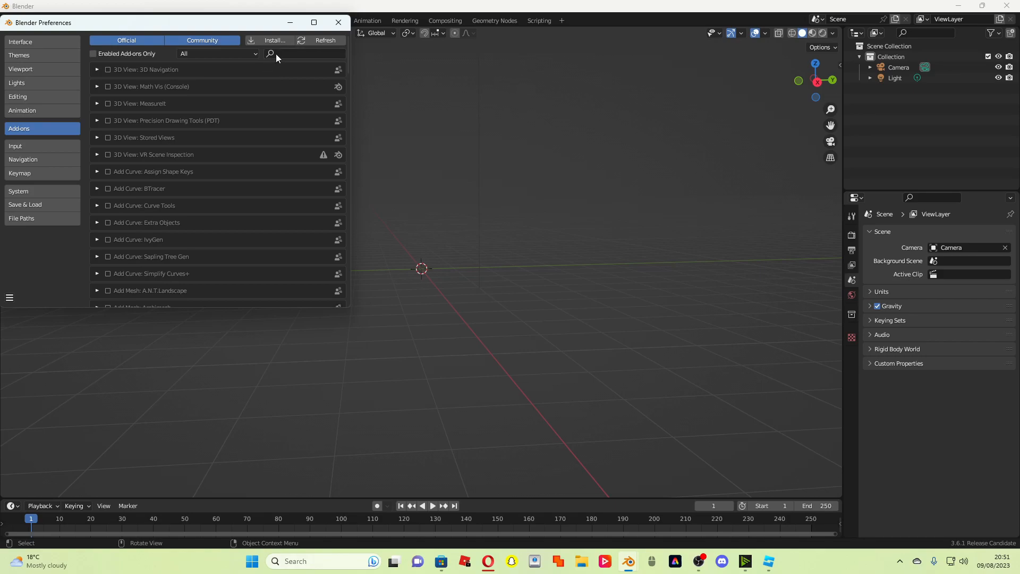
{"action": "type", "text": "rbx"}
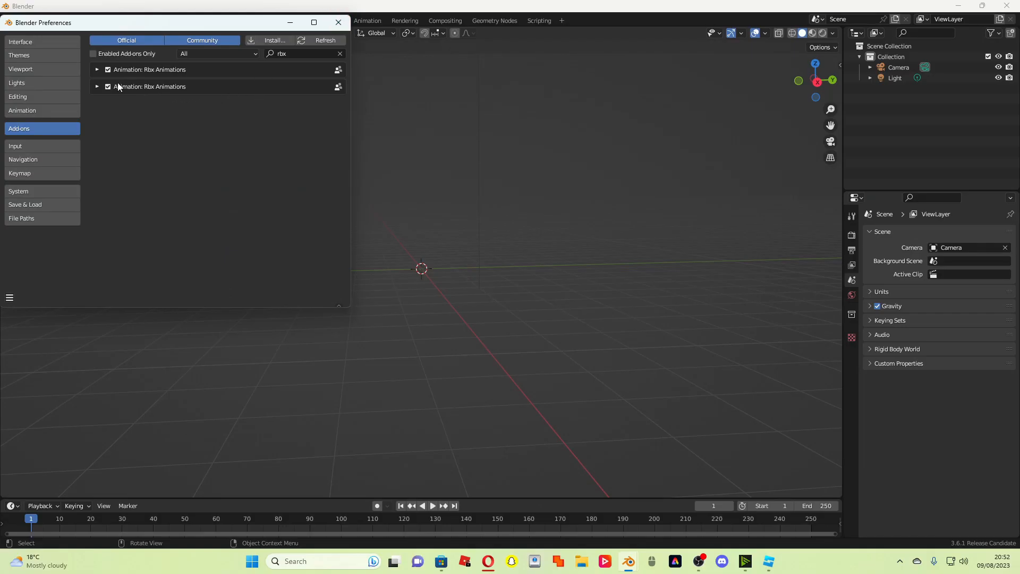
{"action": "mouse_move", "coordinate": [108, 87]}
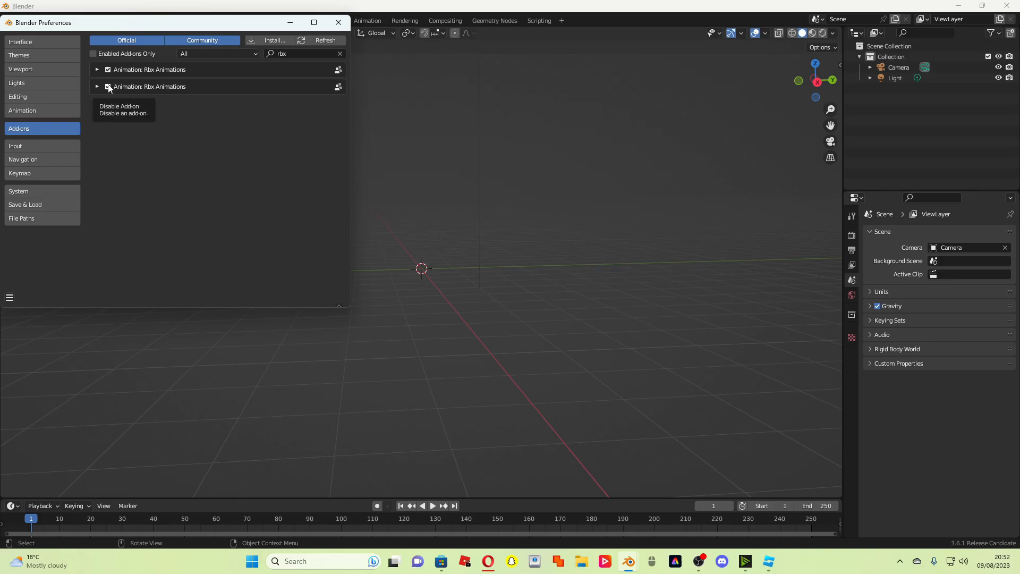
{"action": "left_click", "coordinate": [338, 22]}
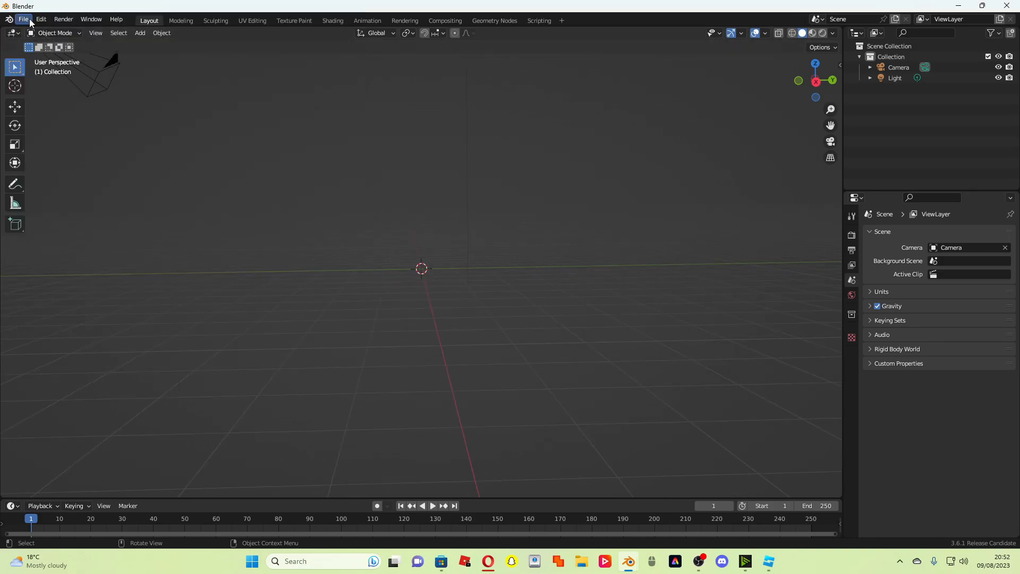
Import tio rig.obj via Rbx rig data and show the viewport sidebar.
{"action": "left_click", "coordinate": [23, 19]}
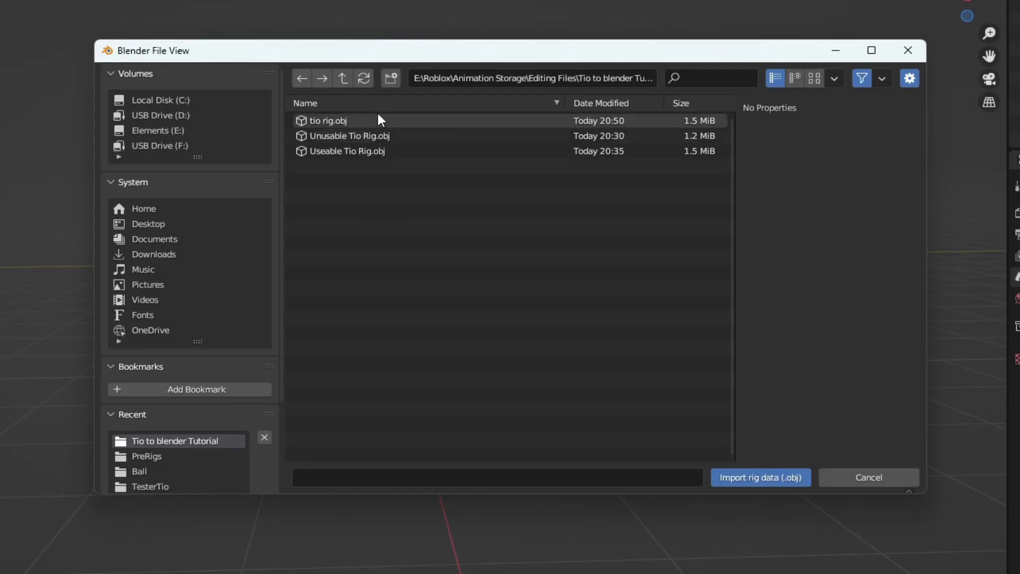
{"action": "left_click", "coordinate": [760, 477]}
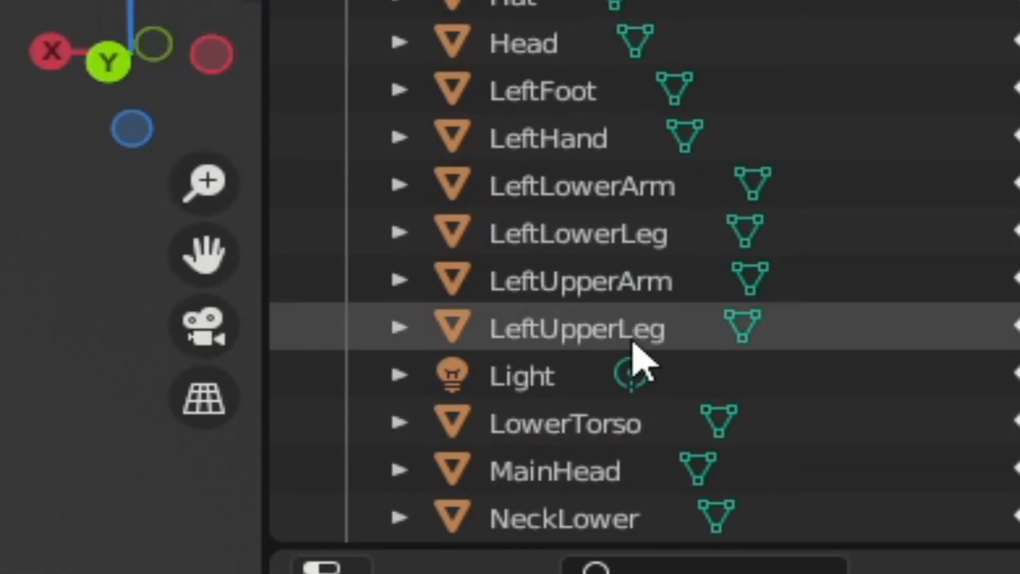
{"action": "scroll", "scroll_direction": "up", "scroll_amount": 3}
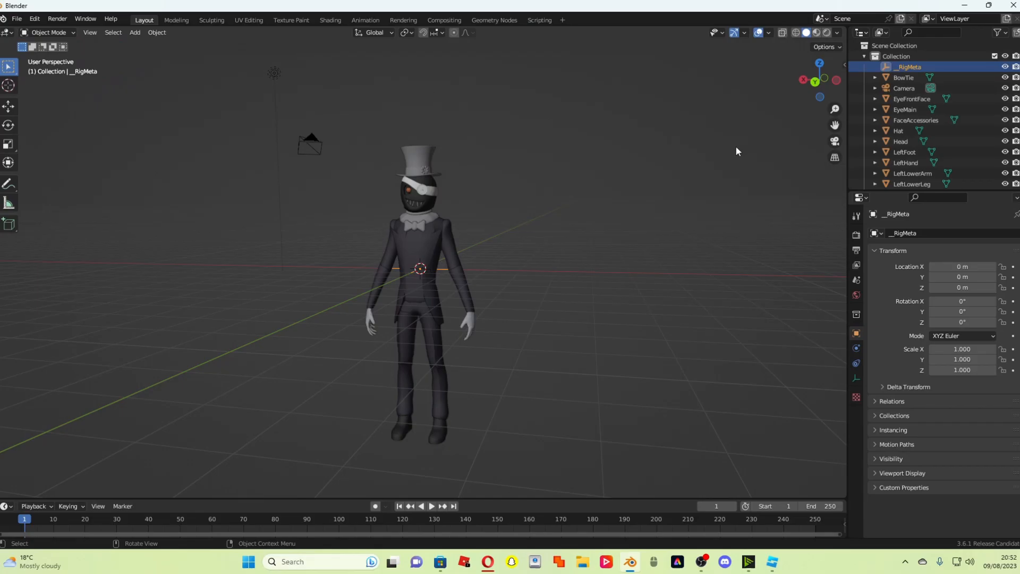
{"action": "key", "text": "ctrl+space"}
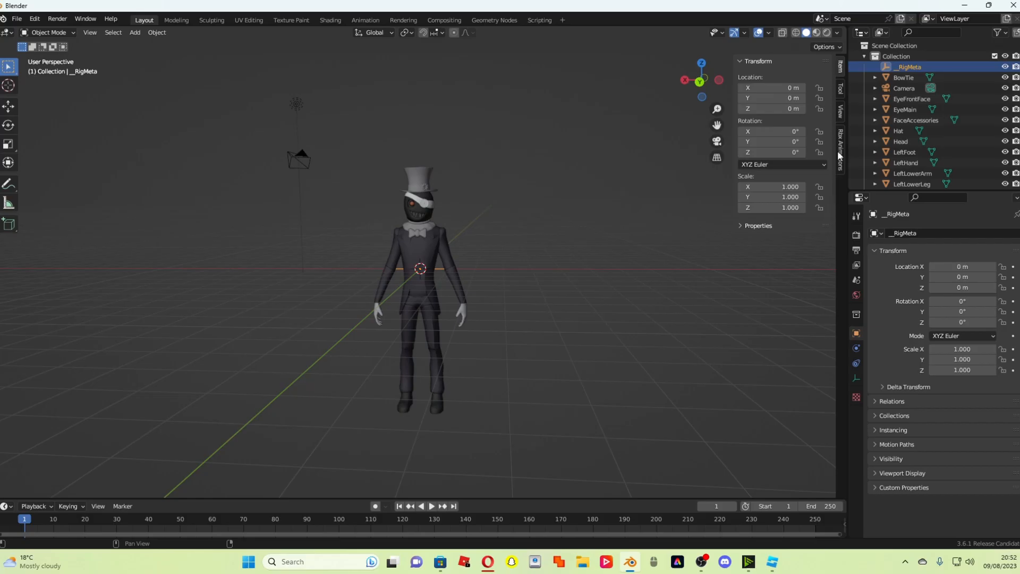
Rebuild the TIO armature, select the LeftHand bone, and request IK constraints.
{"action": "left_click", "coordinate": [840, 148]}
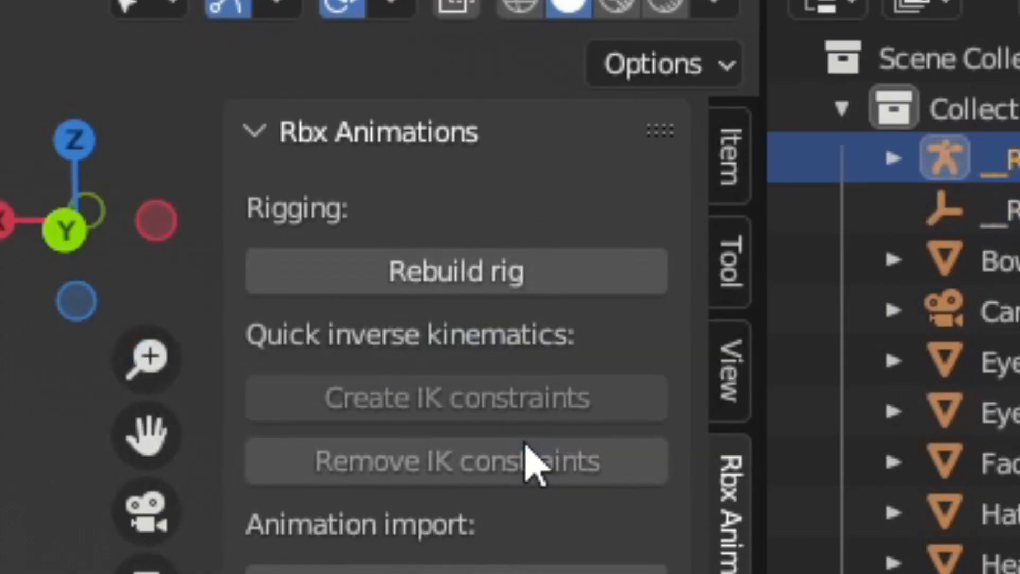
{"action": "left_click", "coordinate": [455, 272]}
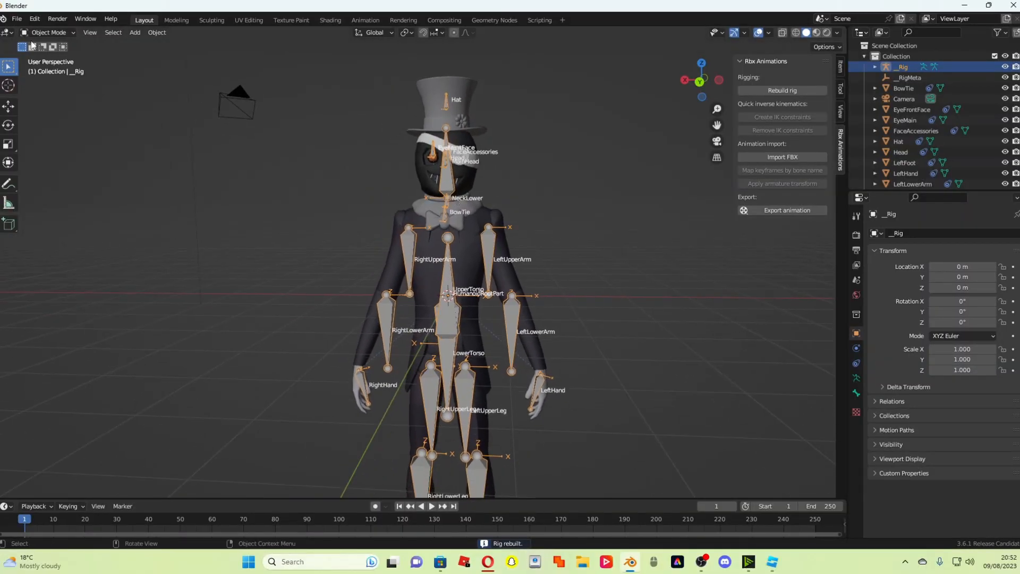
{"action": "left_click", "coordinate": [48, 33]}
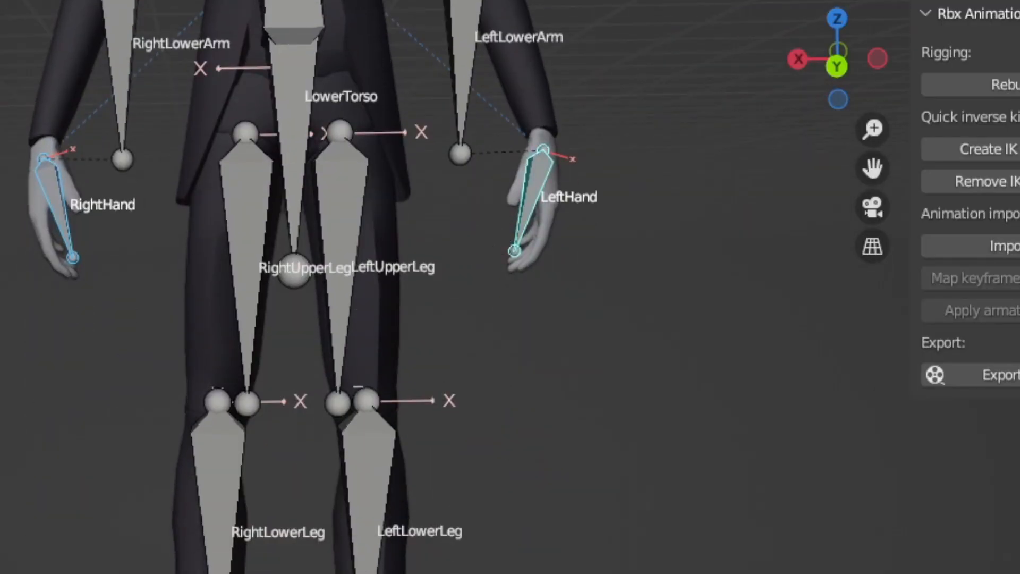
{"action": "left_click", "coordinate": [990, 148]}
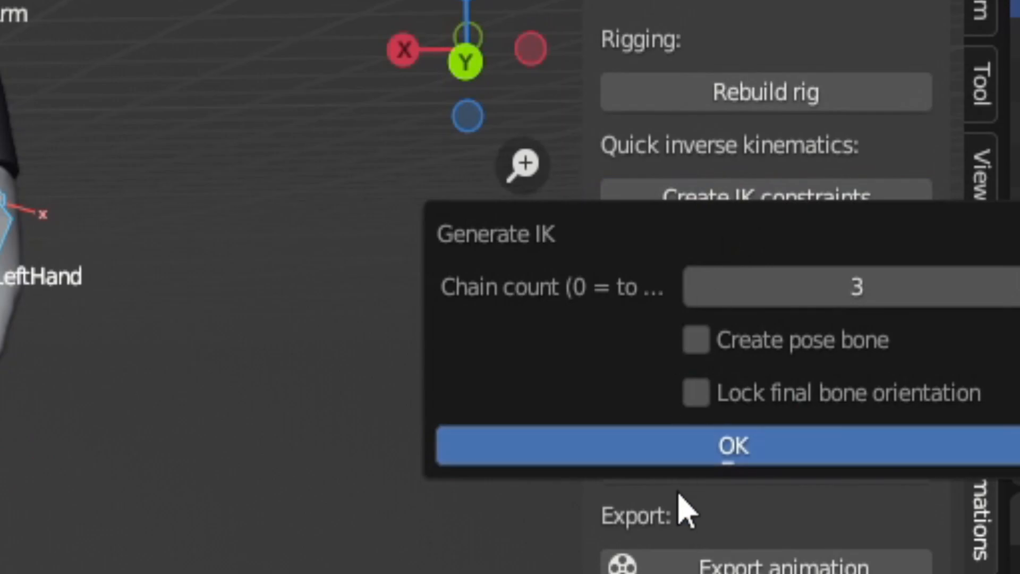
Confirm IK constraint generation with a chain count of 3.
{"action": "left_click", "coordinate": [732, 446]}
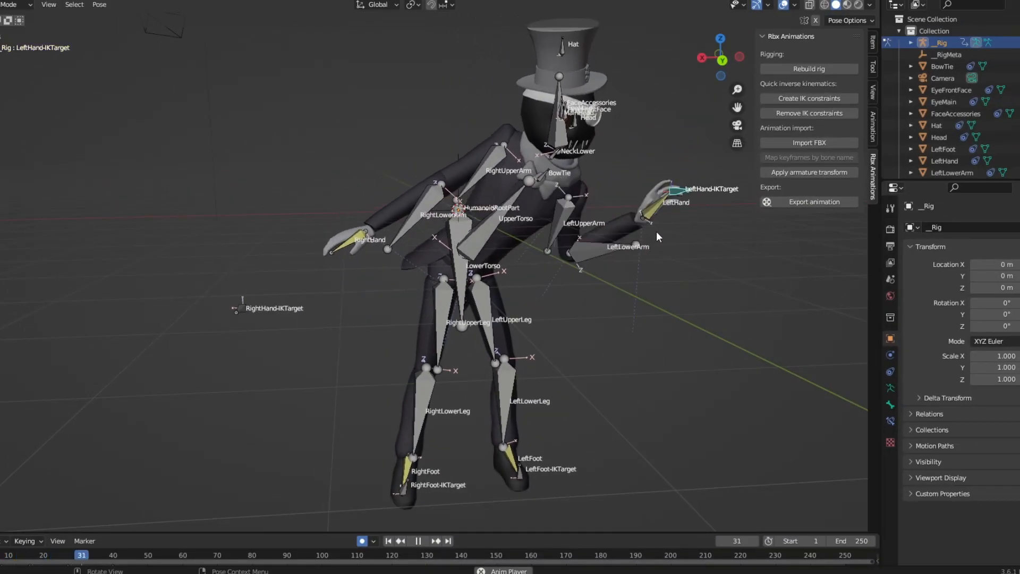
Stop playback at frame 30 with the rig's waving left-arm pose keyed.
{"action": "left_click", "coordinate": [147, 555]}
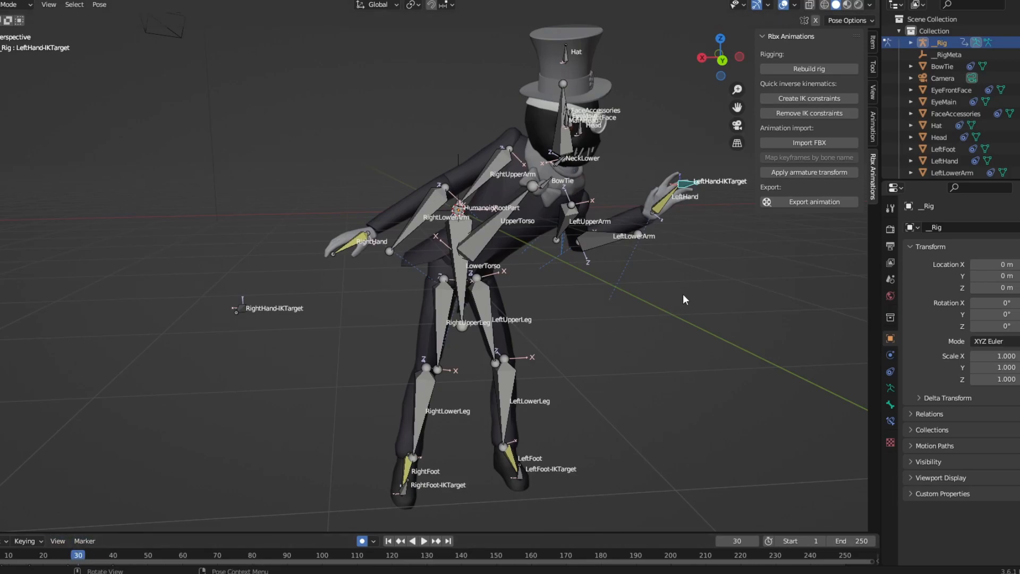
{"action": "mouse_move", "coordinate": [156, 530]}
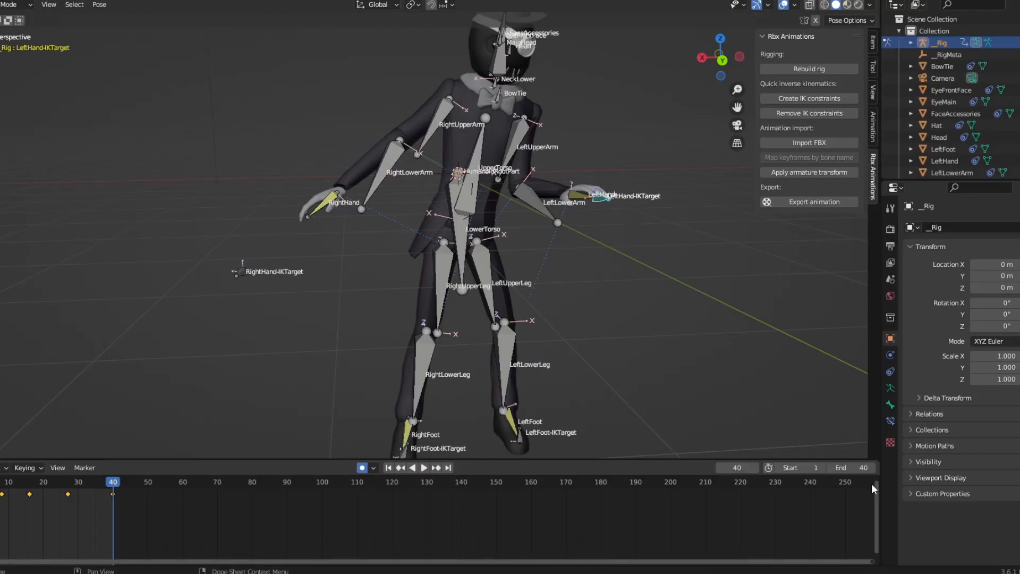
{"action": "mouse_move", "coordinate": [134, 365]}
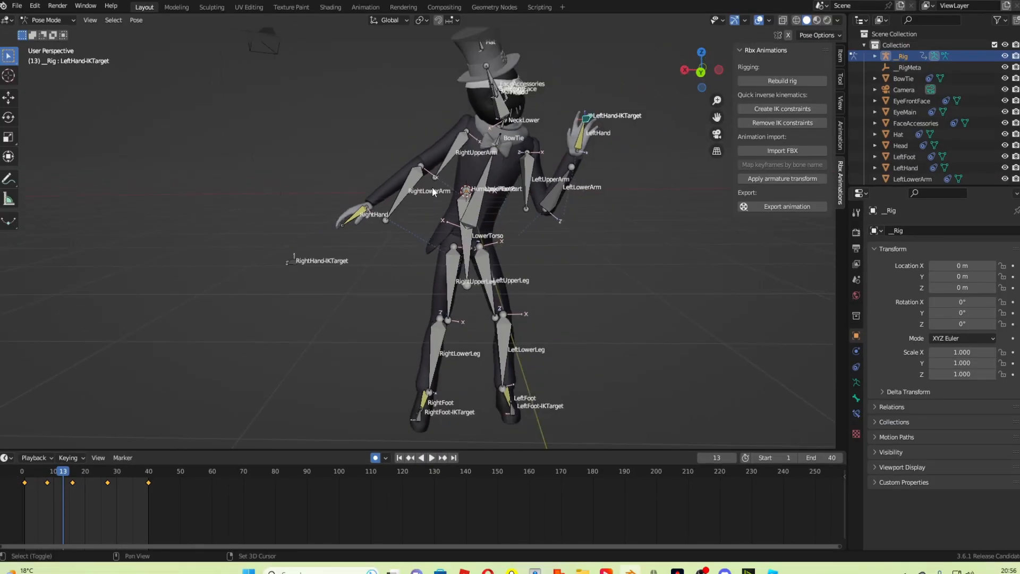
Look through Blender's File > Export formats, then bring Roblox Studio to the front.
{"action": "left_click", "coordinate": [17, 6]}
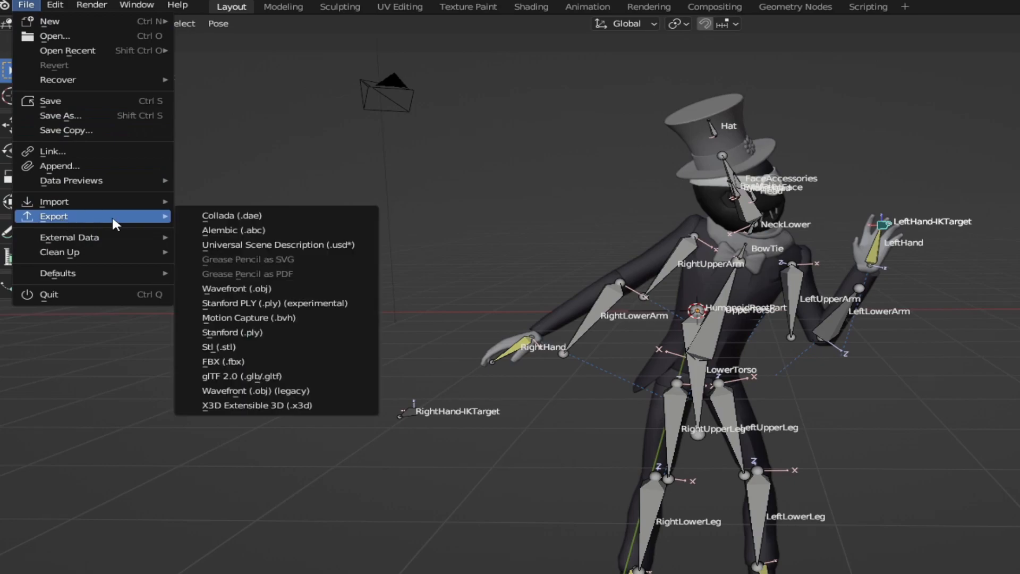
{"action": "mouse_move", "coordinate": [307, 389]}
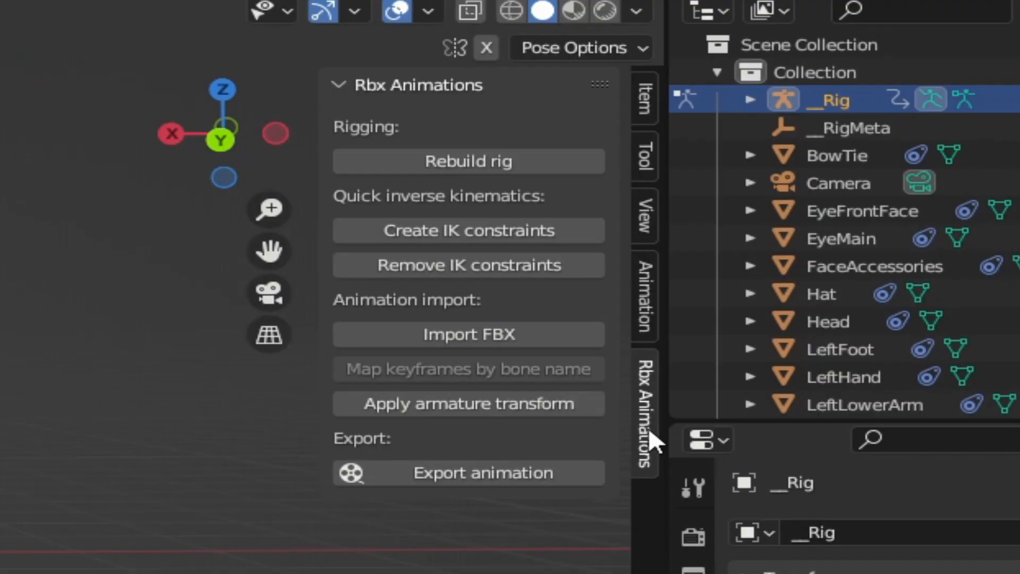
{"action": "mouse_move", "coordinate": [541, 452]}
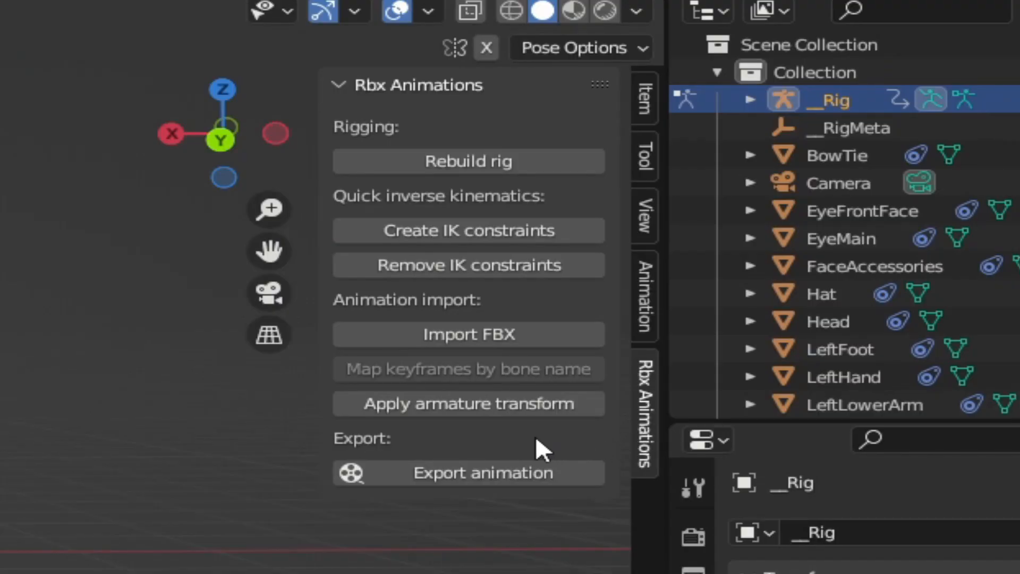
{"action": "mouse_move", "coordinate": [658, 427]}
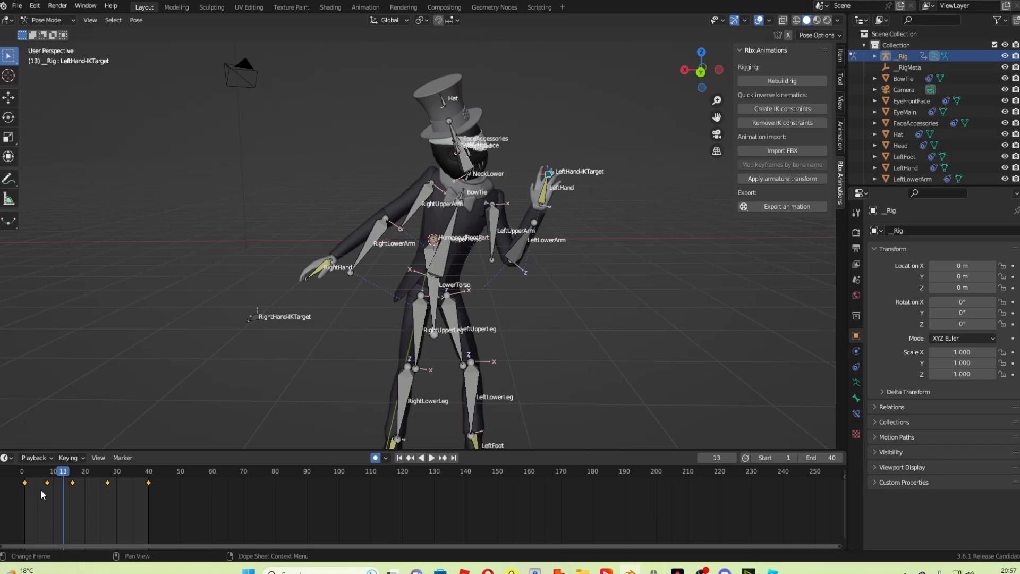
{"action": "left_click", "coordinate": [431, 457]}
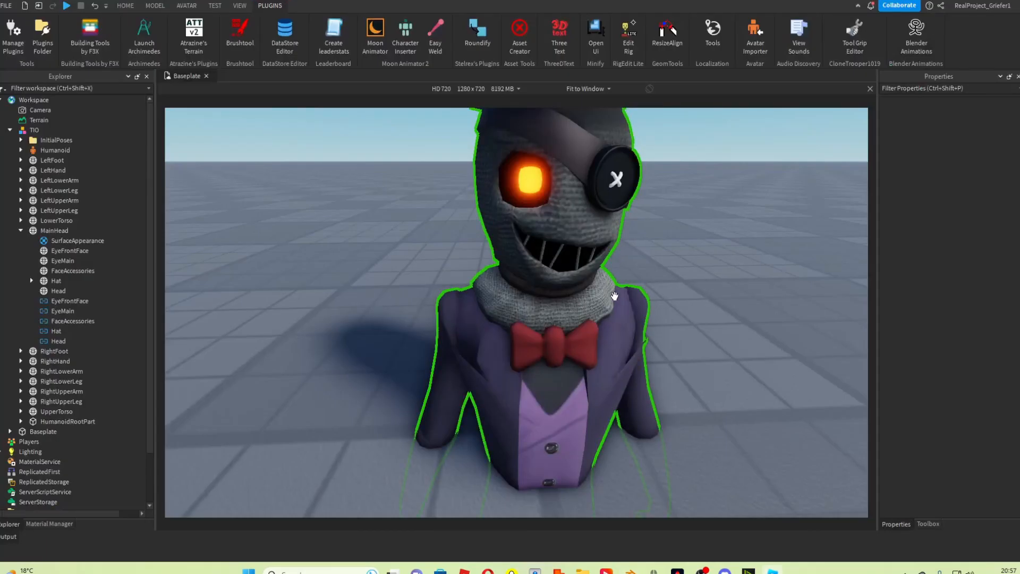
Select TIO, import the Blender wave animation, and save it as a KeyframeSequence.
{"action": "left_click", "coordinate": [35, 130]}
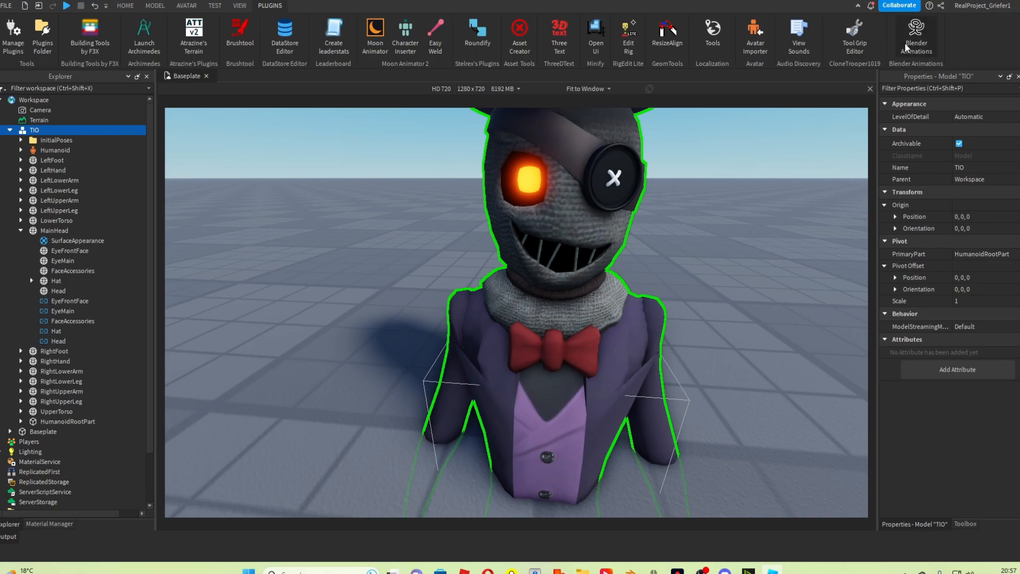
{"action": "left_click", "coordinate": [916, 37]}
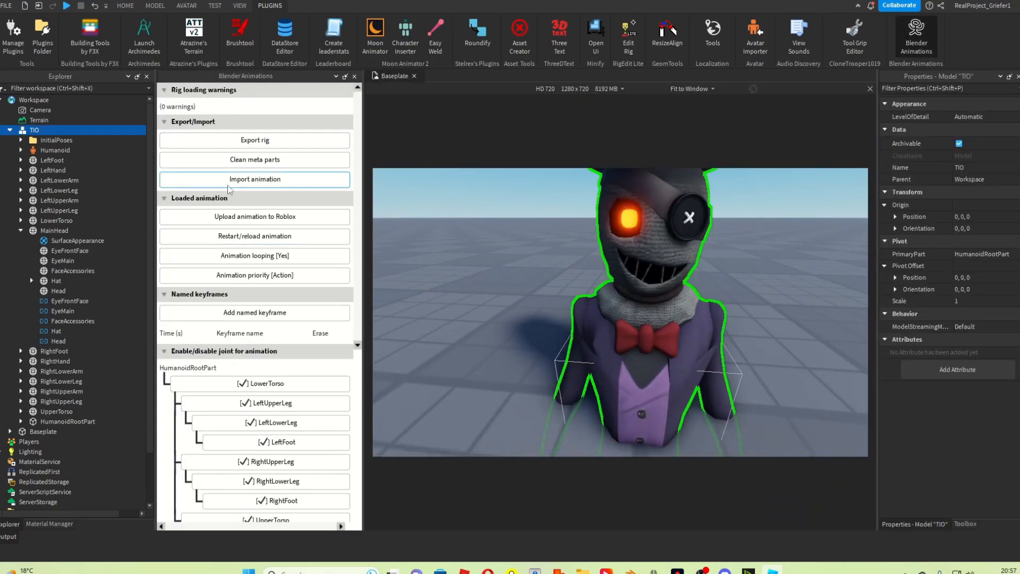
{"action": "mouse_move", "coordinate": [254, 216]}
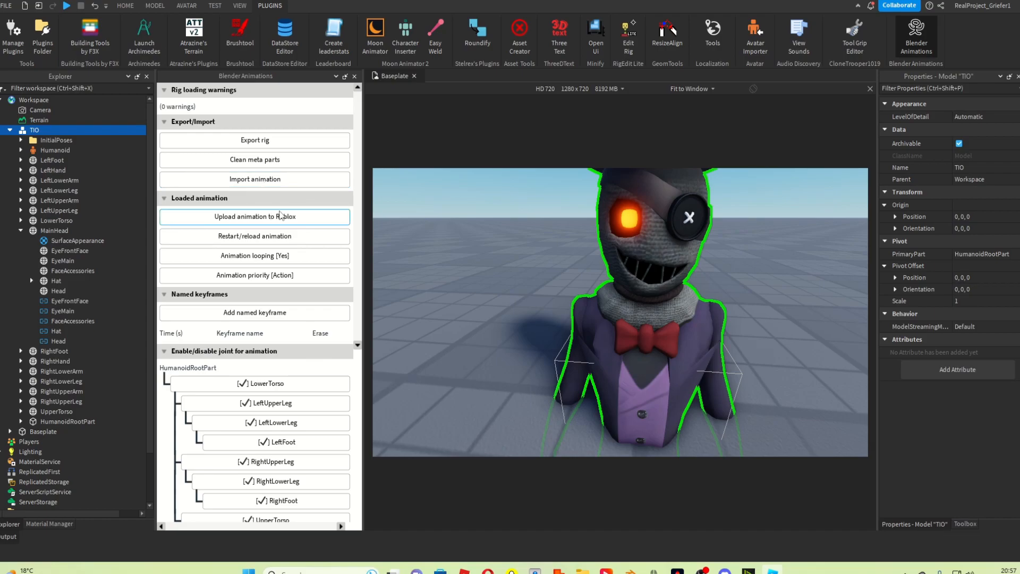
{"action": "mouse_move", "coordinate": [255, 181]}
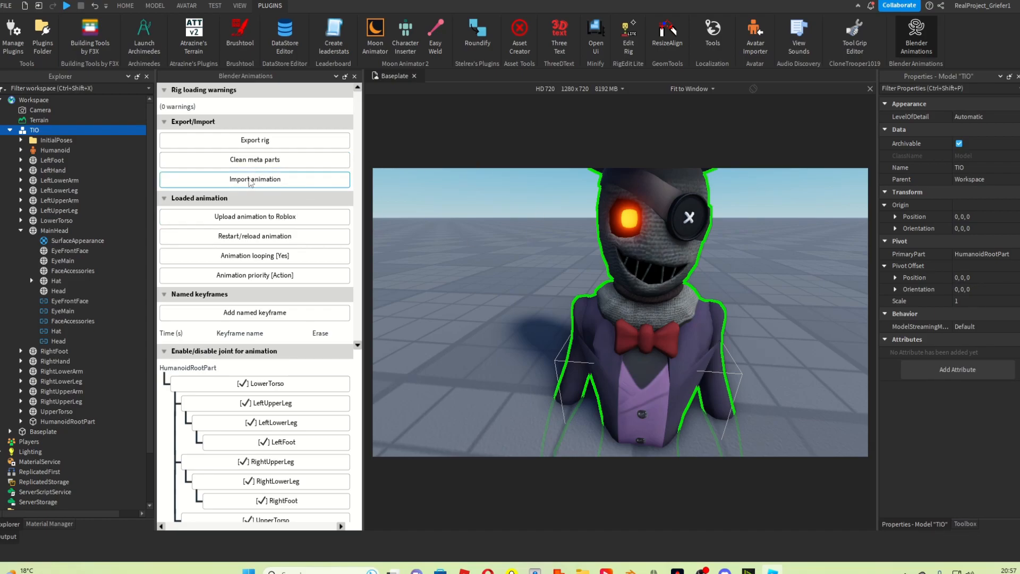
{"action": "left_click", "coordinate": [254, 179]}
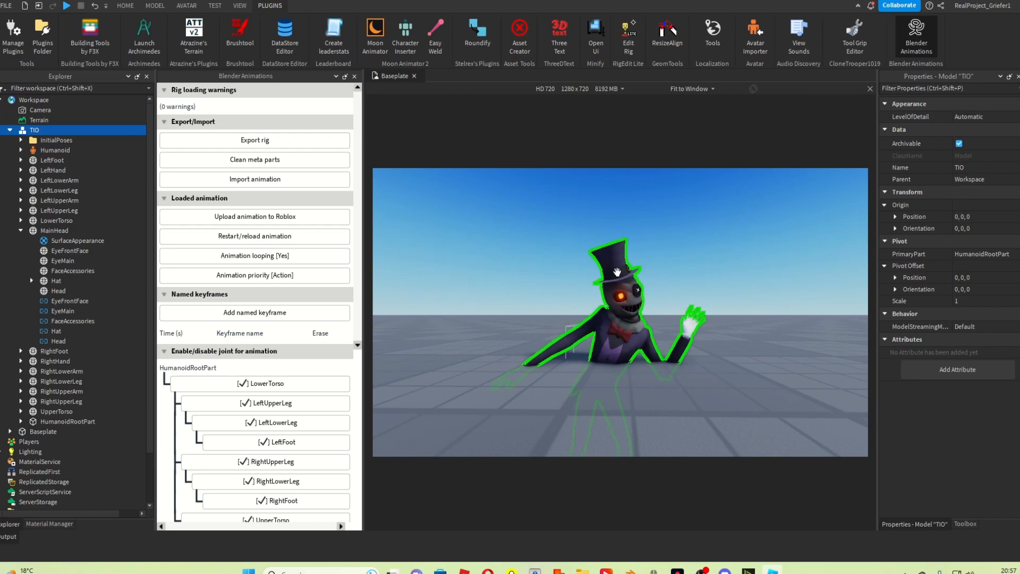
{"action": "left_click", "coordinate": [255, 216]}
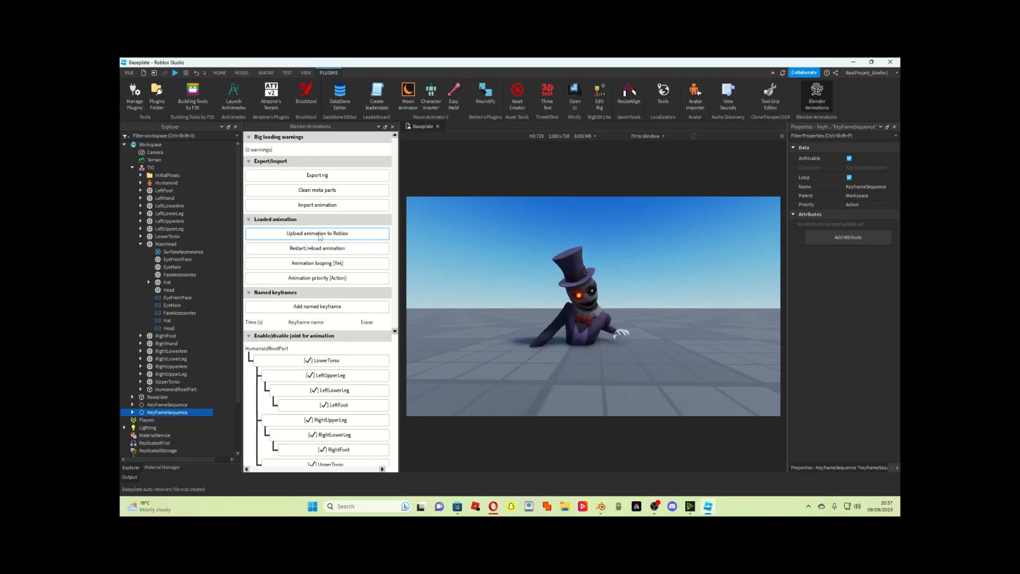
Add the extra KeyframeSequences, select the first, and close the Blender Animations panel.
{"action": "left_click", "coordinate": [871, 61]}
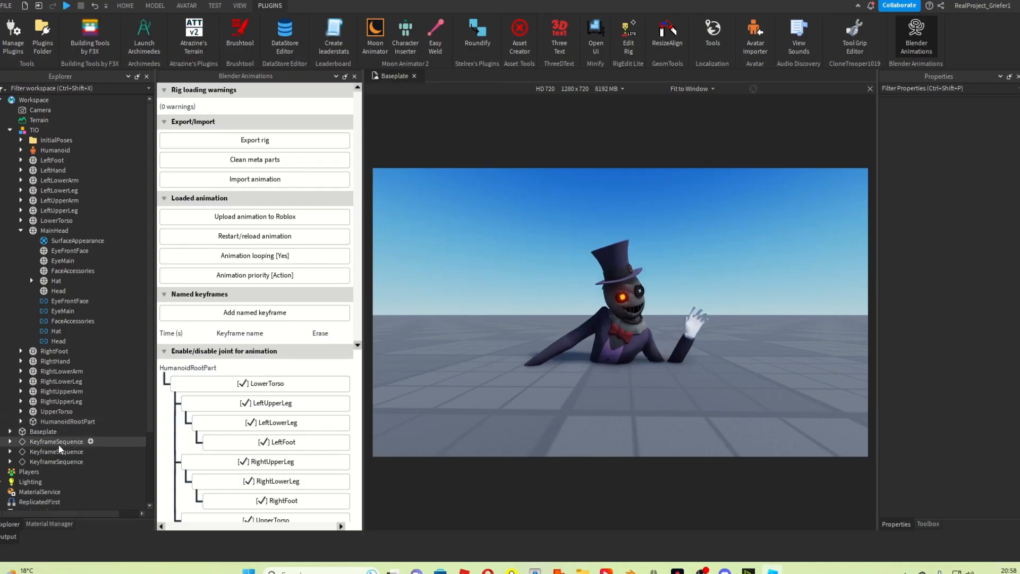
{"action": "left_click", "coordinate": [55, 441]}
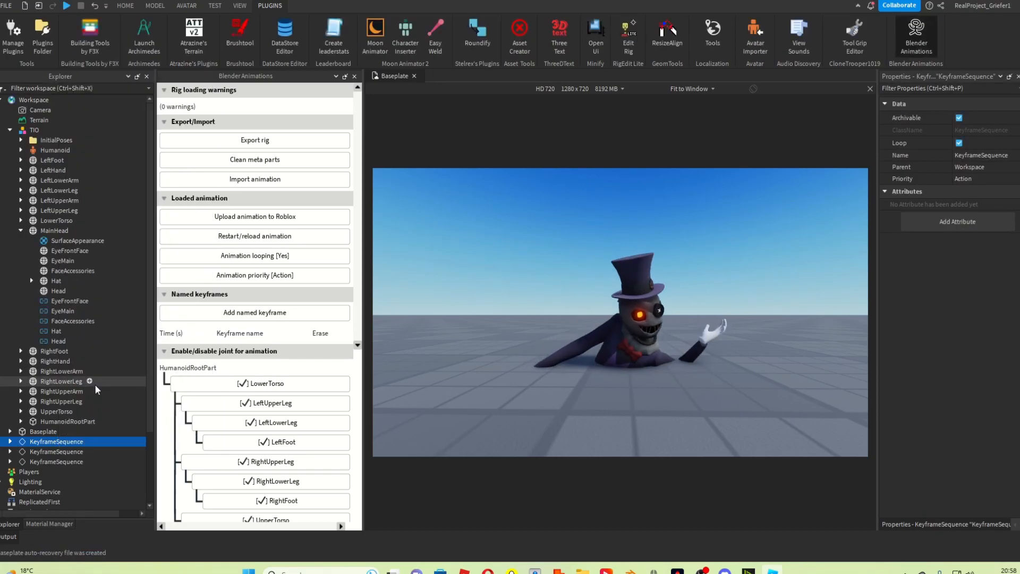
{"action": "left_click", "coordinate": [354, 76]}
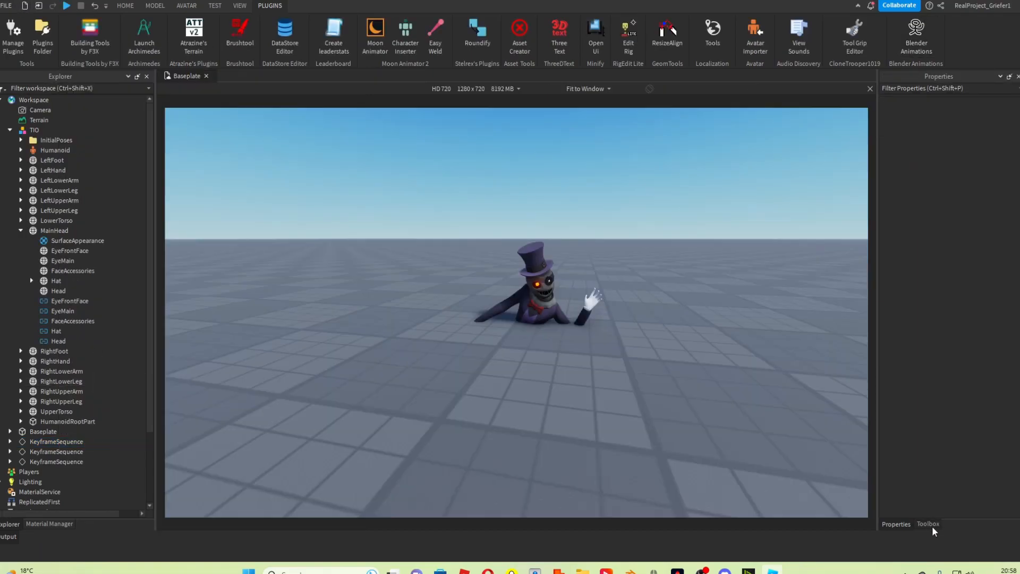
Insert TIO from the Toolbox and add a model under the rig named 'AnimSave'.
{"action": "left_click", "coordinate": [927, 524]}
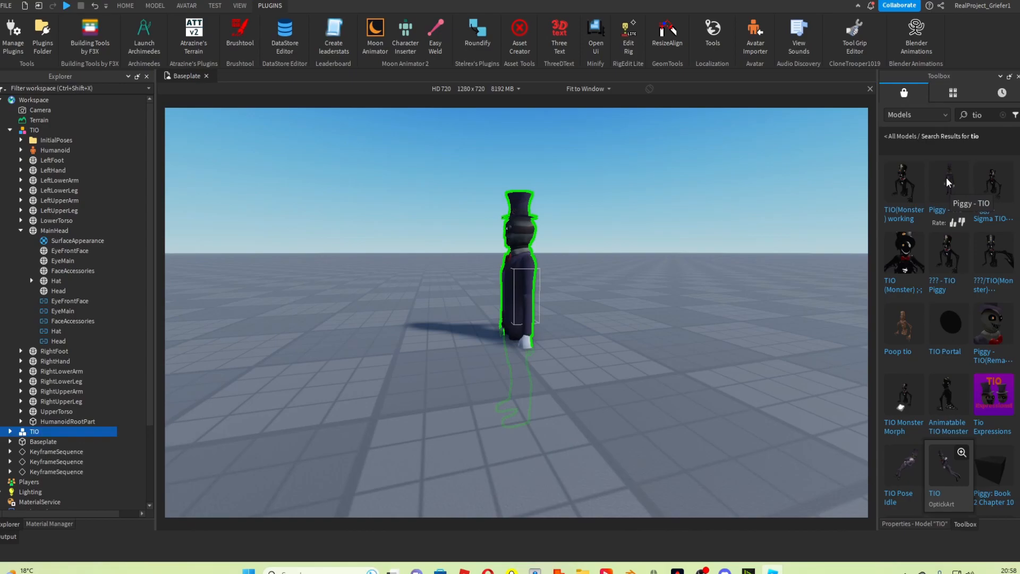
{"action": "left_click", "coordinate": [67, 363]}
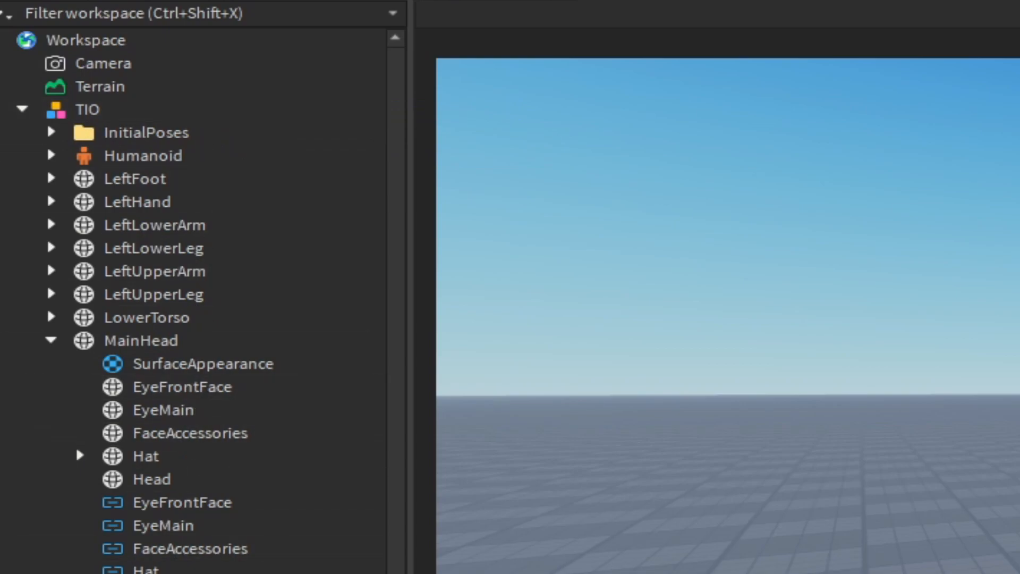
{"action": "left_click", "coordinate": [127, 178]}
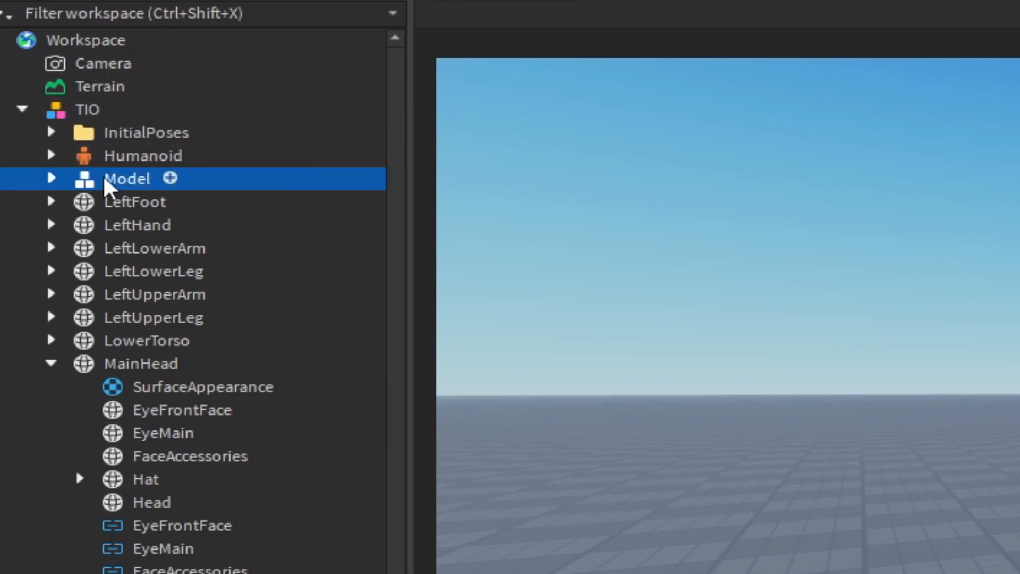
{"action": "double_click", "coordinate": [127, 178]}
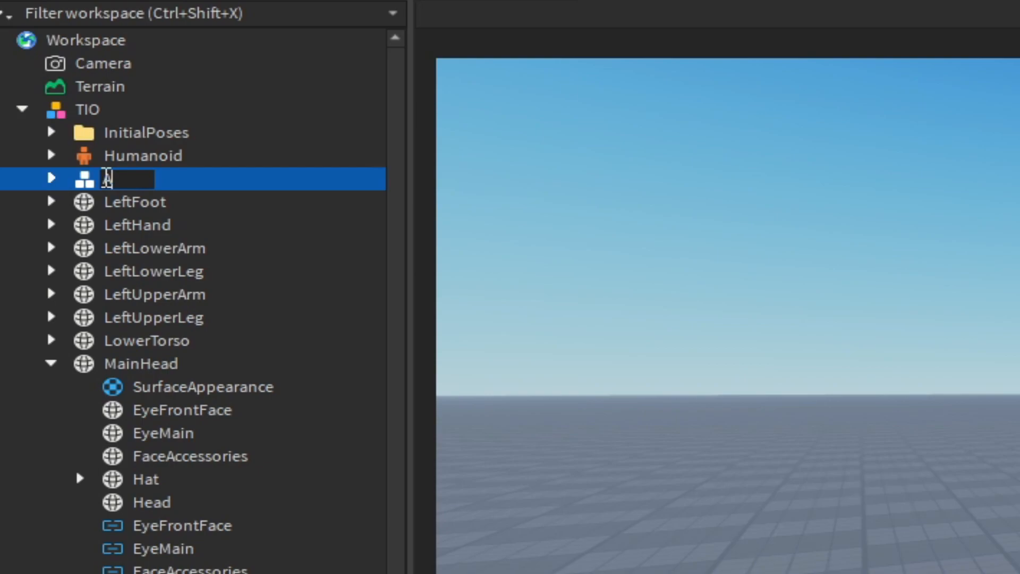
{"action": "type", "text": "AnimSaves"}
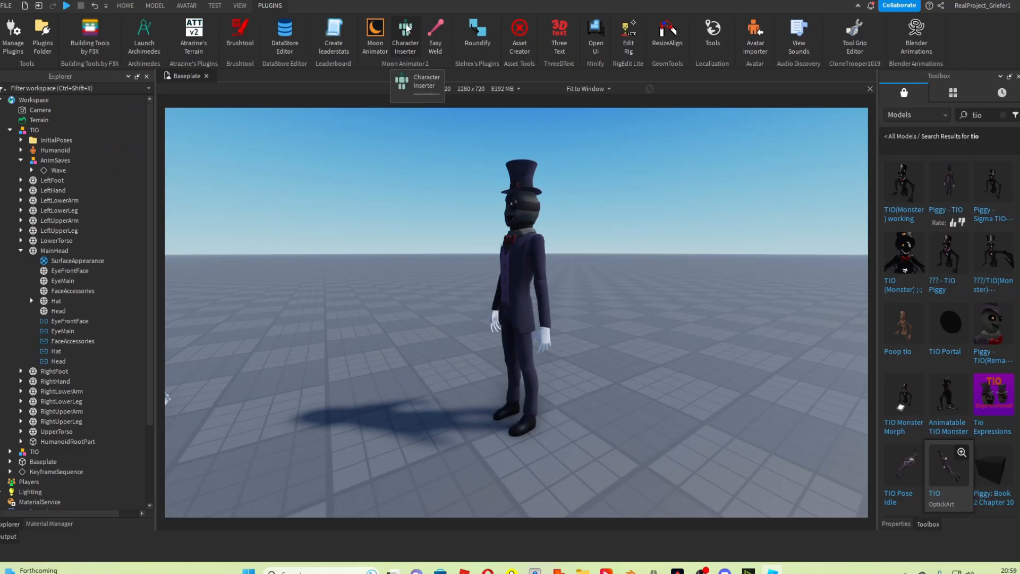
Launch Moon Animator and open the Wave rig animation for editing.
{"action": "left_click", "coordinate": [374, 33]}
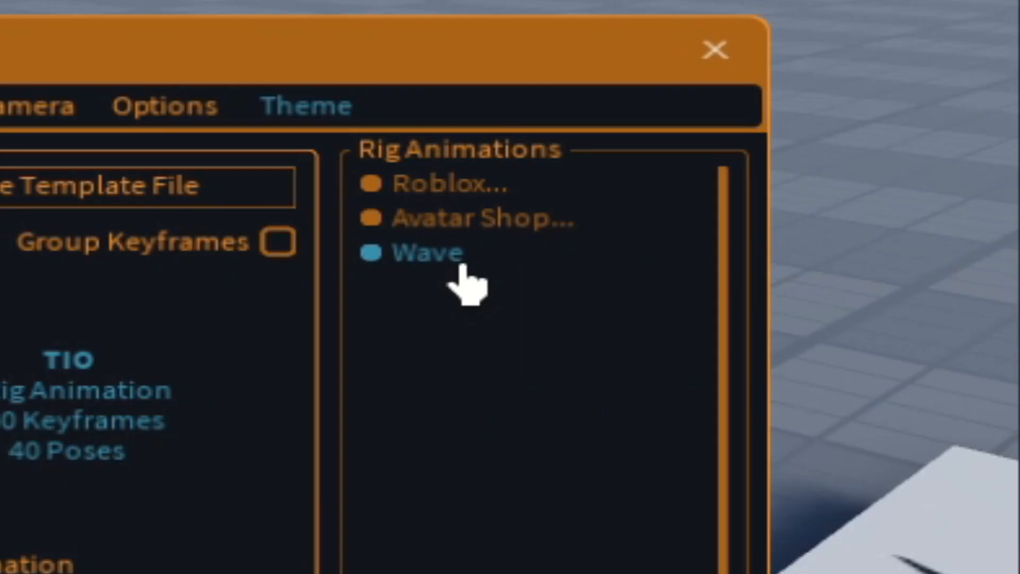
{"action": "left_click", "coordinate": [426, 252]}
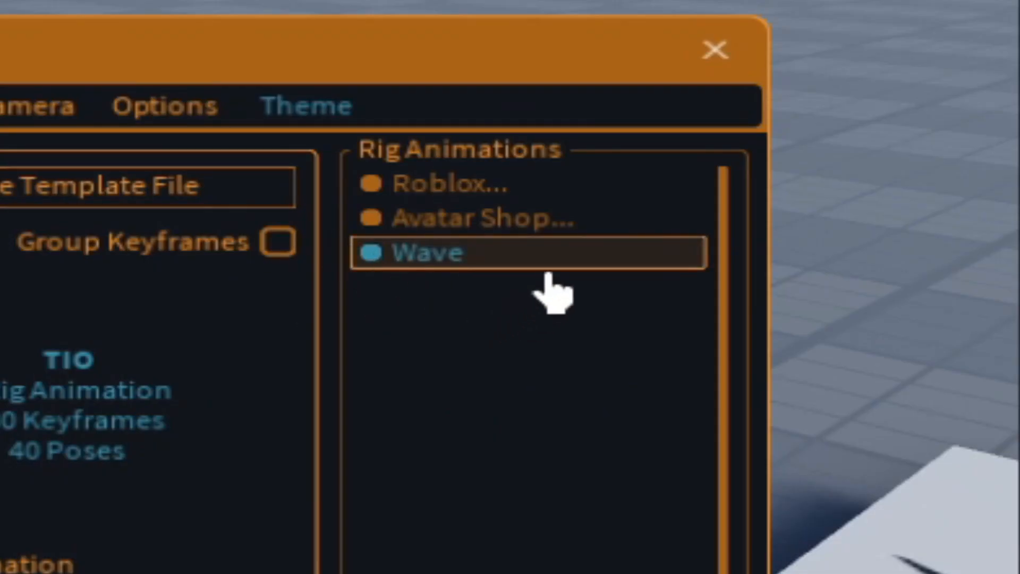
{"action": "left_click", "coordinate": [716, 50]}
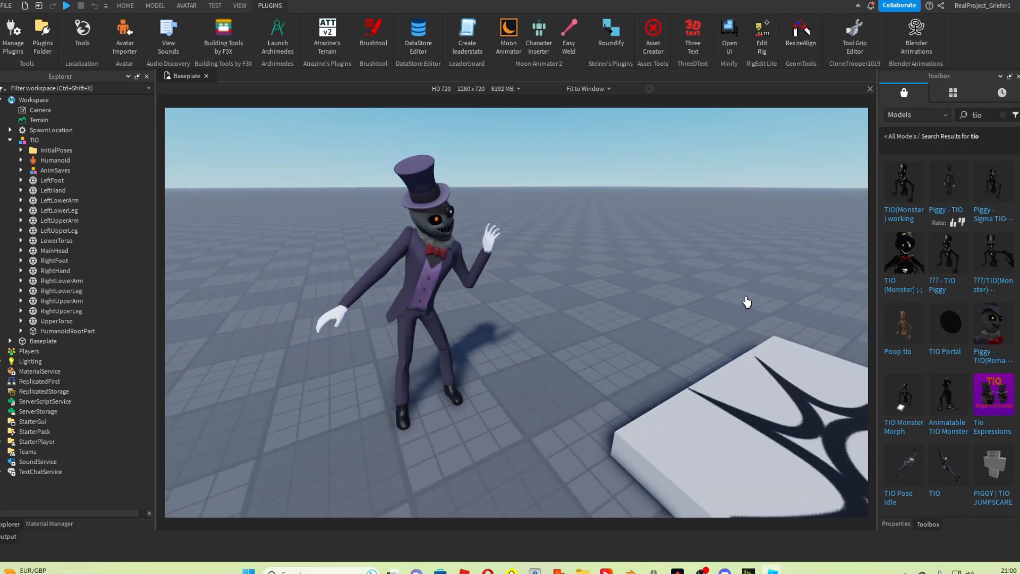
{"action": "left_click", "coordinate": [508, 29]}
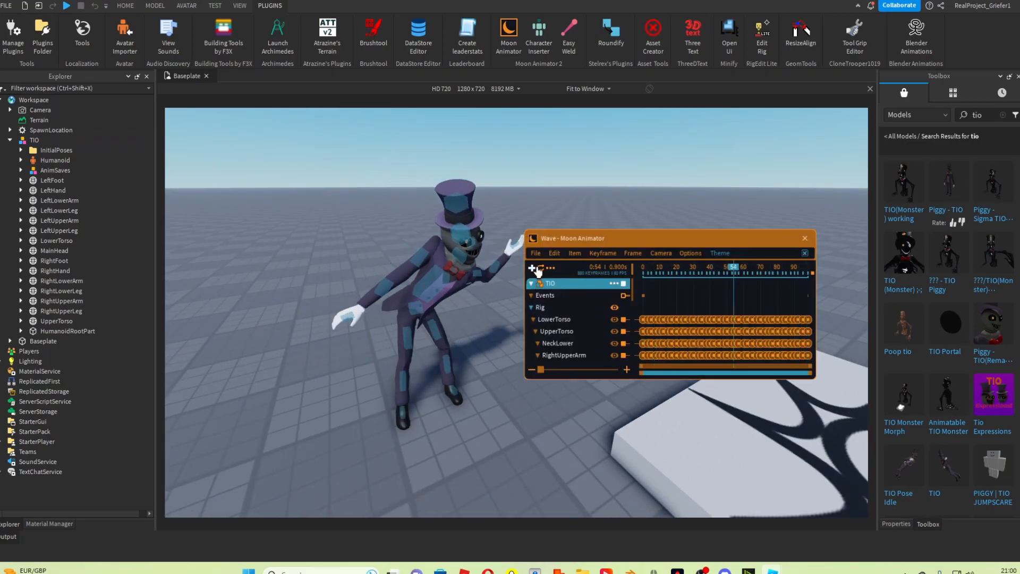